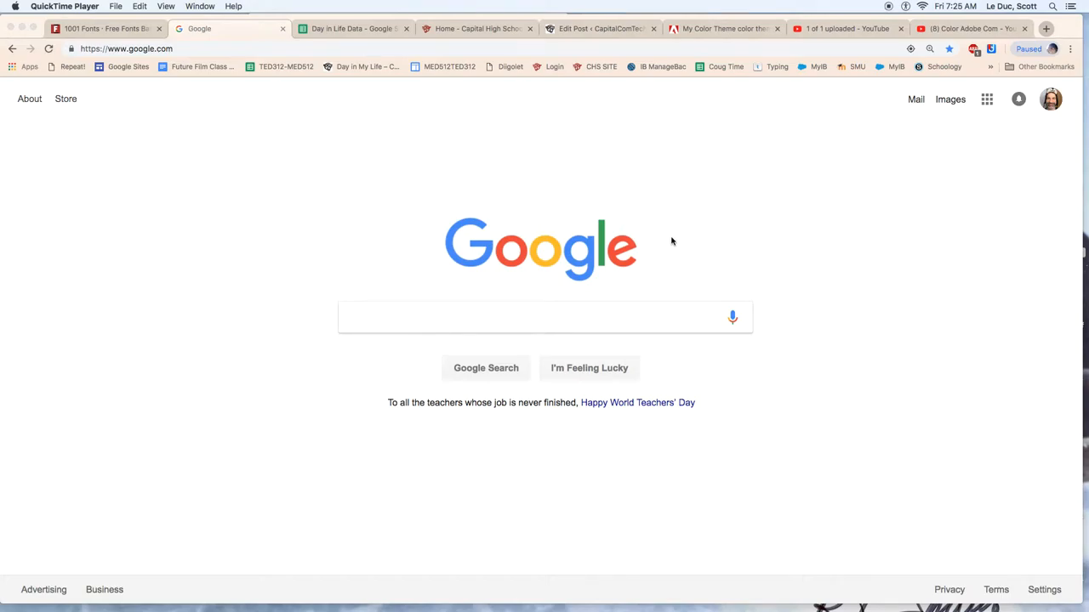
pyautogui.moveTo(948, 126)
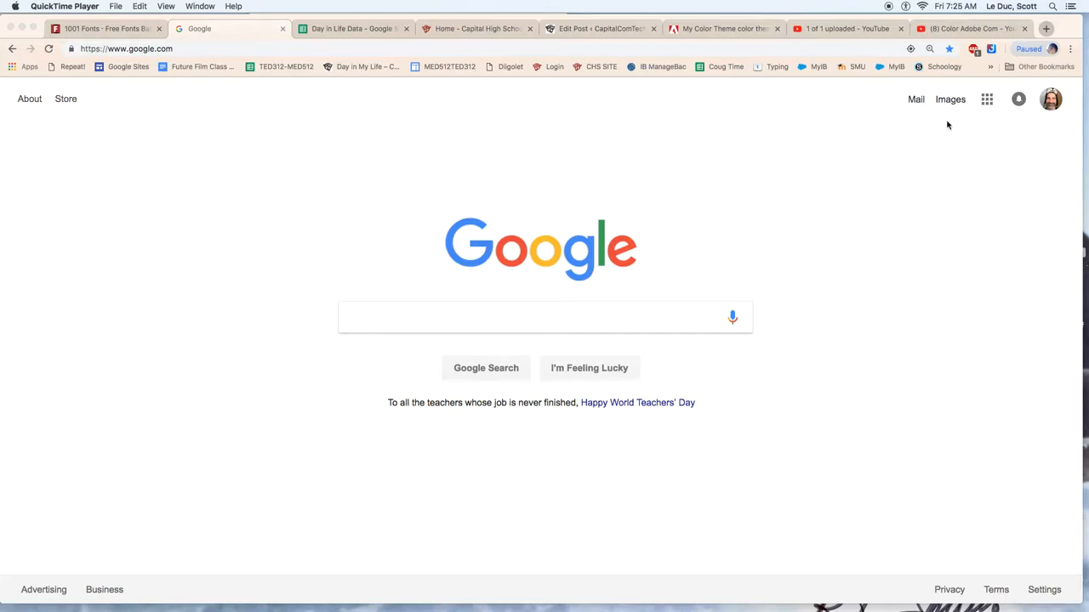
# Start a new blank spreadsheet from the Google apps grid's Sheets entry.
pyautogui.click(986, 98)
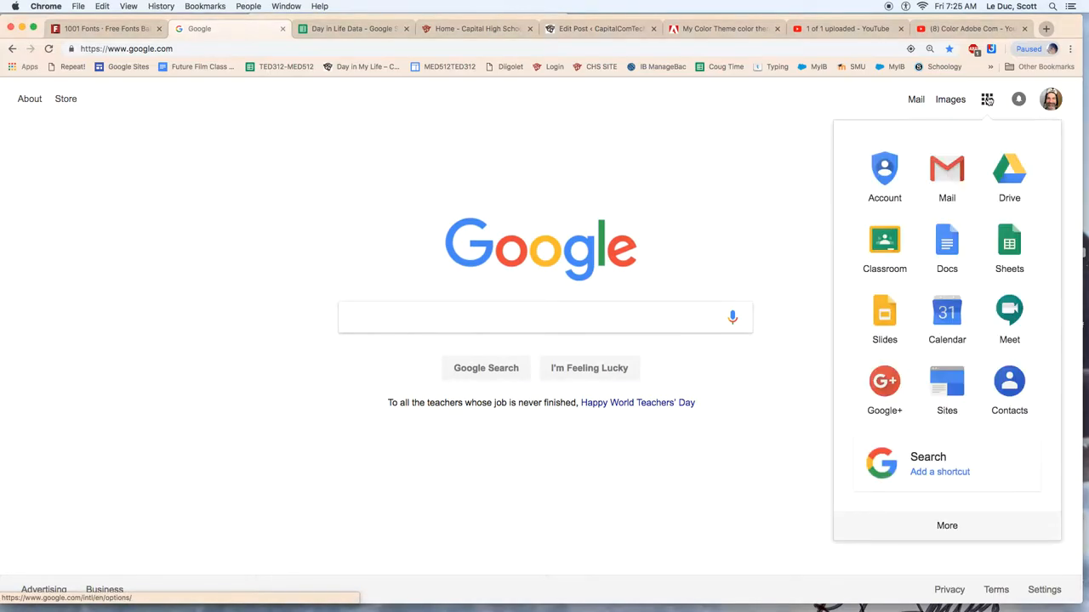
pyautogui.click(1009, 246)
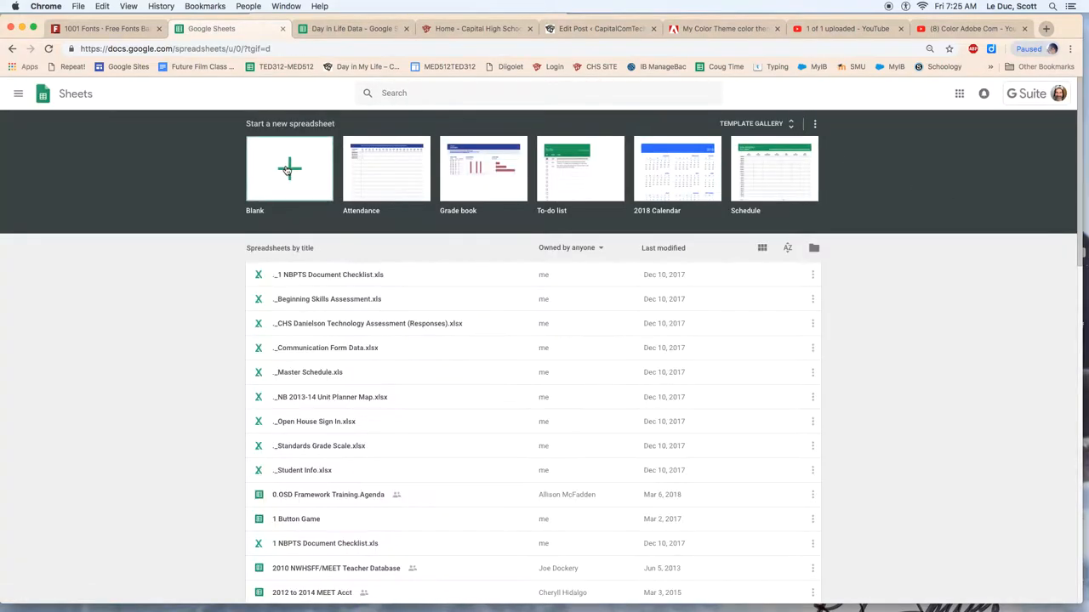
pyautogui.click(289, 168)
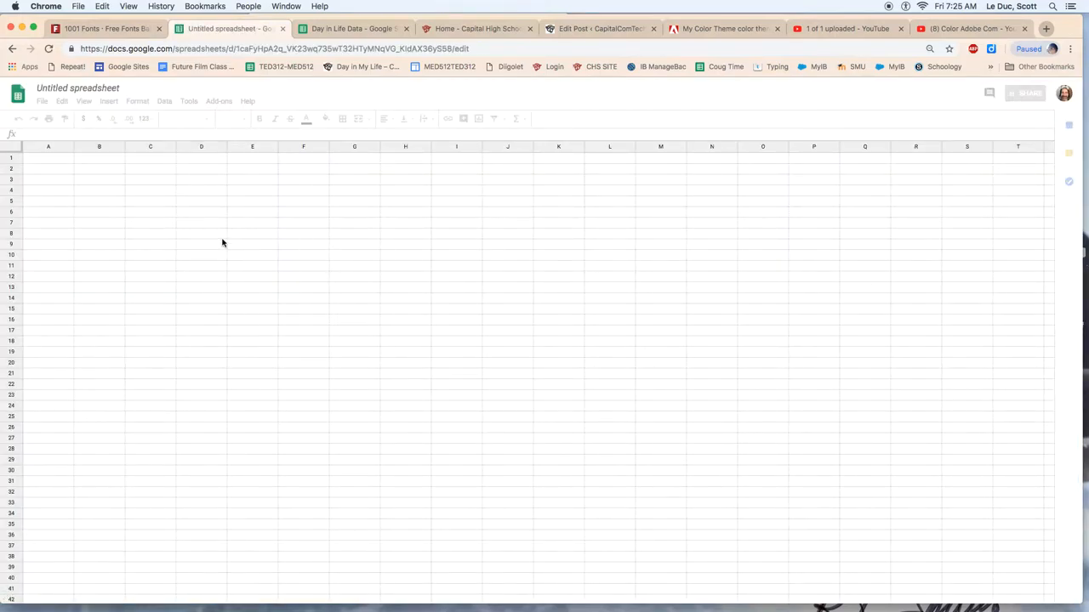
# Put a SUM of the hours in A1:A7 into cell A10 of Day in Life Data, totalling 24.
pyautogui.click(48, 160)
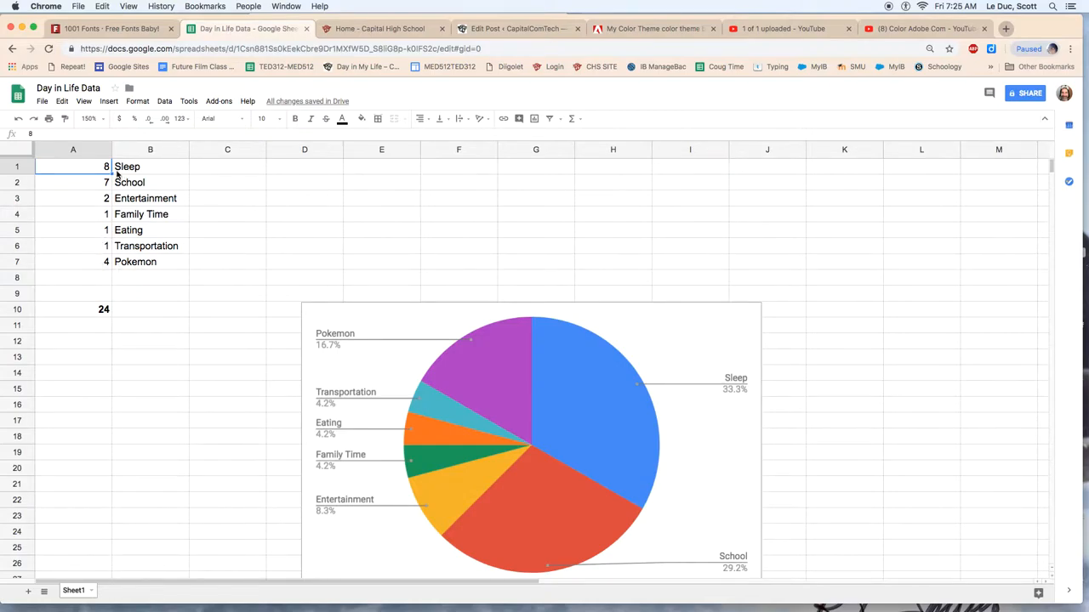
pyautogui.moveTo(167, 215)
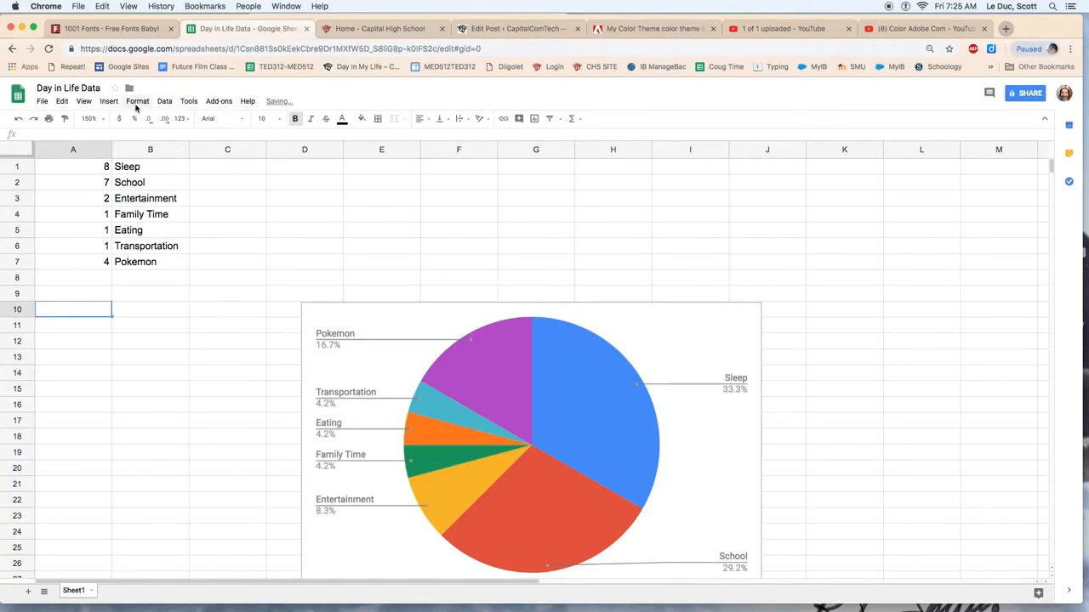
pyautogui.click(109, 102)
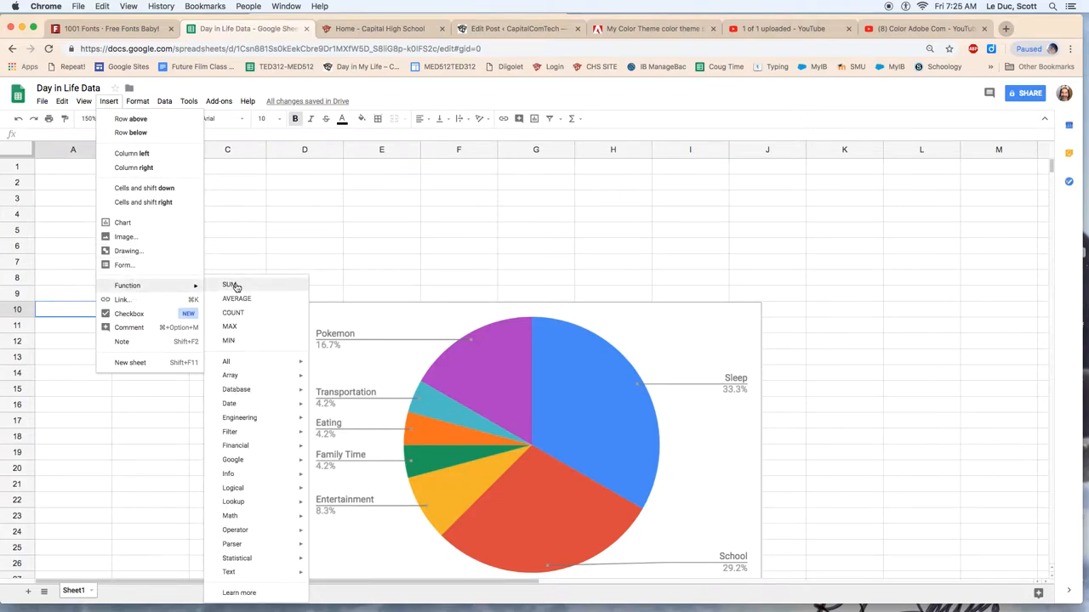
pyautogui.click(230, 286)
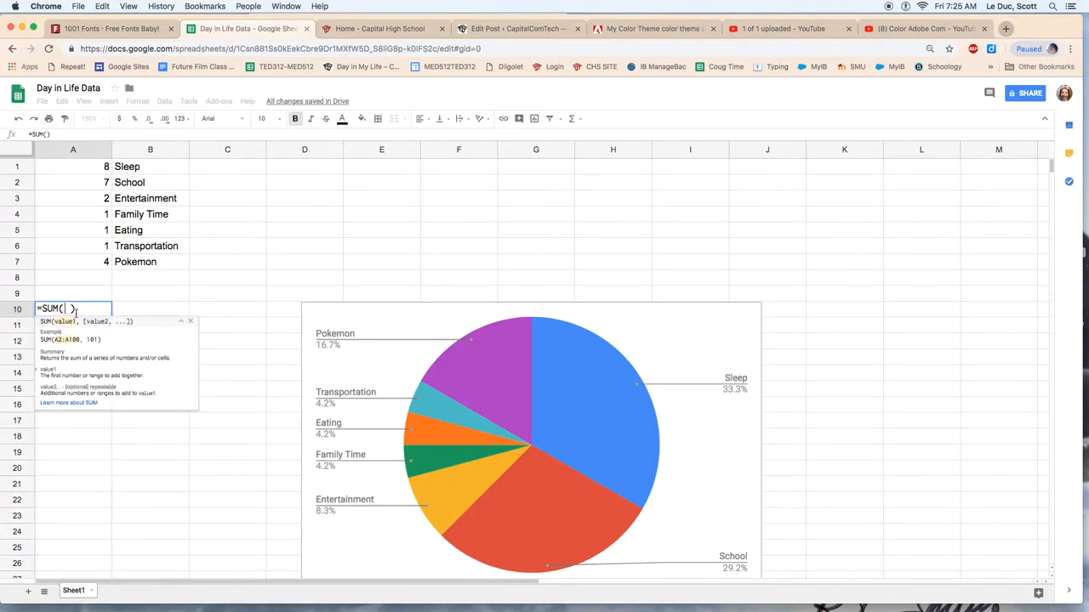
pyautogui.moveTo(72, 167); pyautogui.dragTo(71, 197)
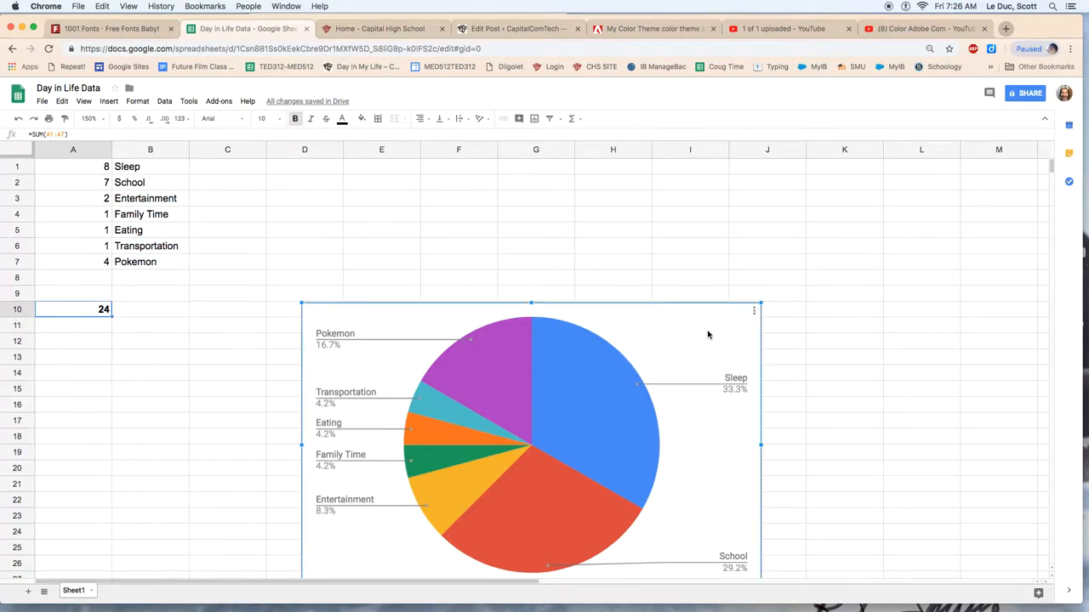
# Delete the old pie chart and select the hours and activities in A1:B7.
pyautogui.click(753, 309)
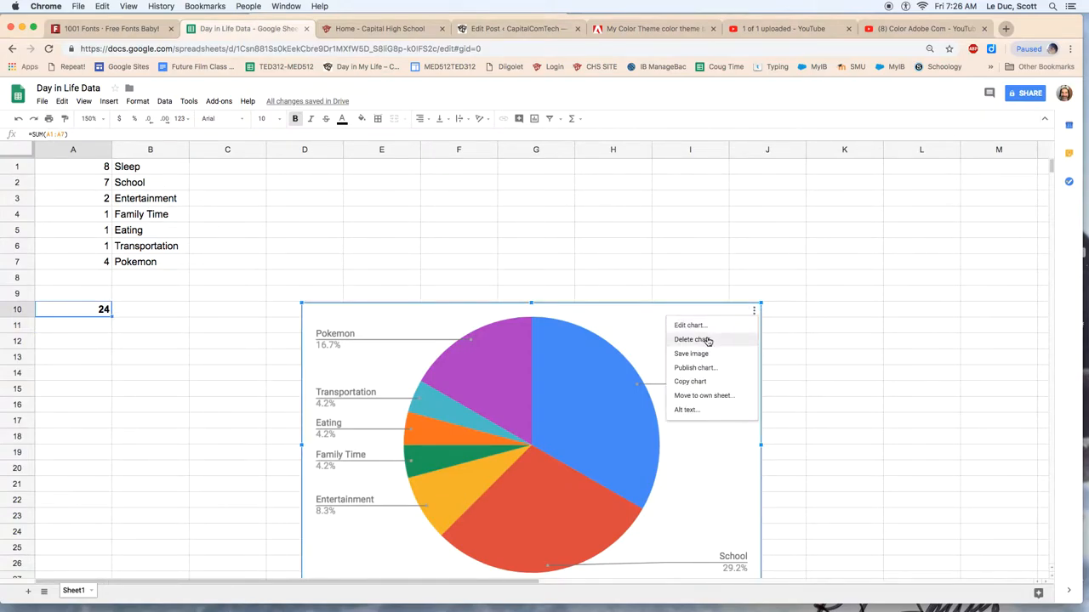
pyautogui.click(692, 340)
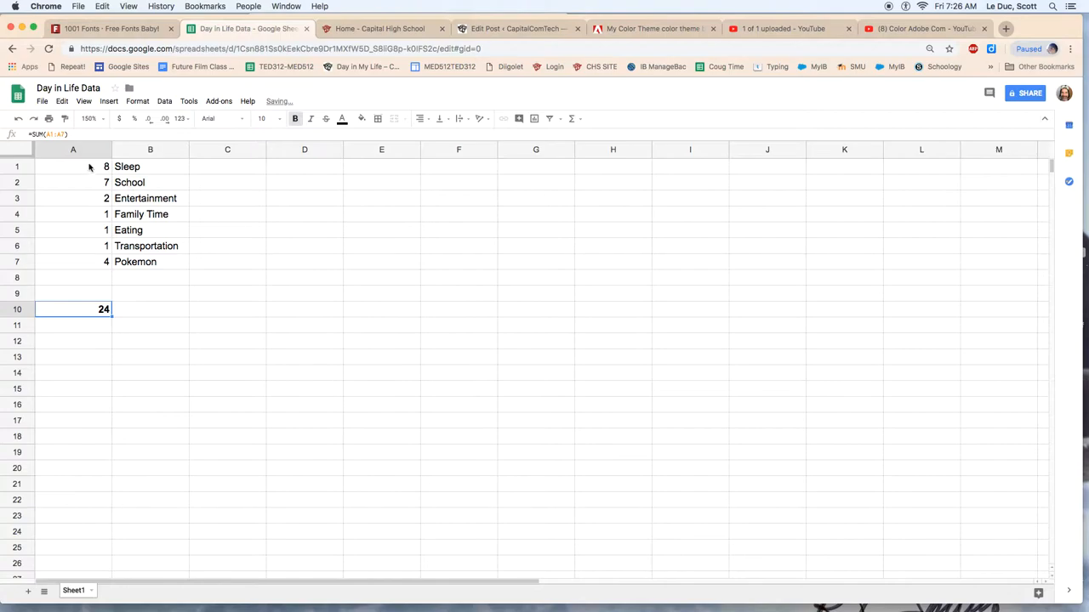
pyautogui.moveTo(72, 167); pyautogui.dragTo(150, 262)
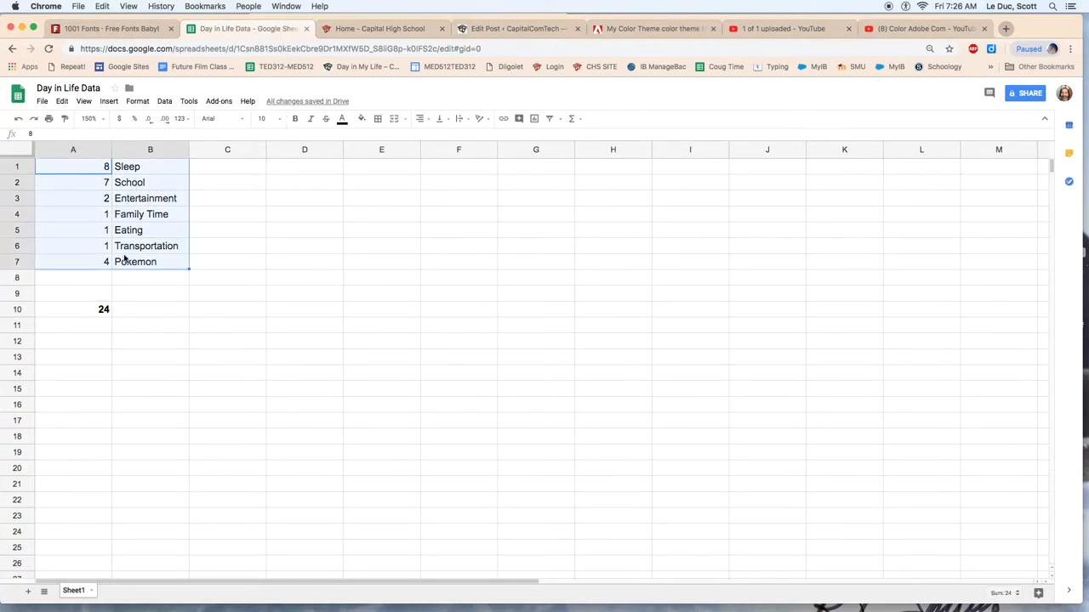
# Insert a chart of A1:B7 and make its type Pie chart.
pyautogui.click(109, 102)
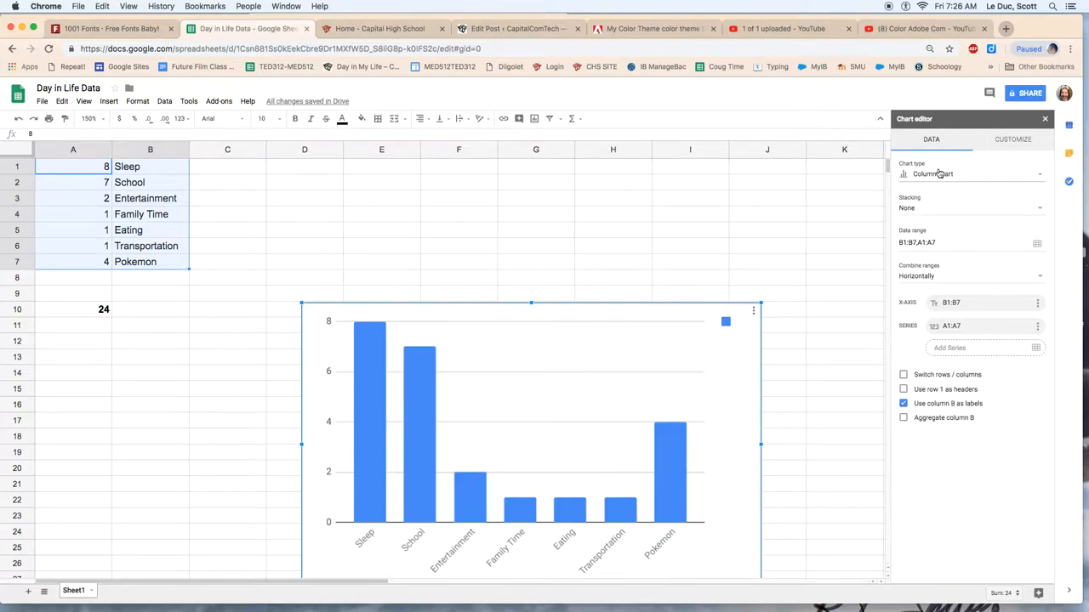
pyautogui.click(969, 174)
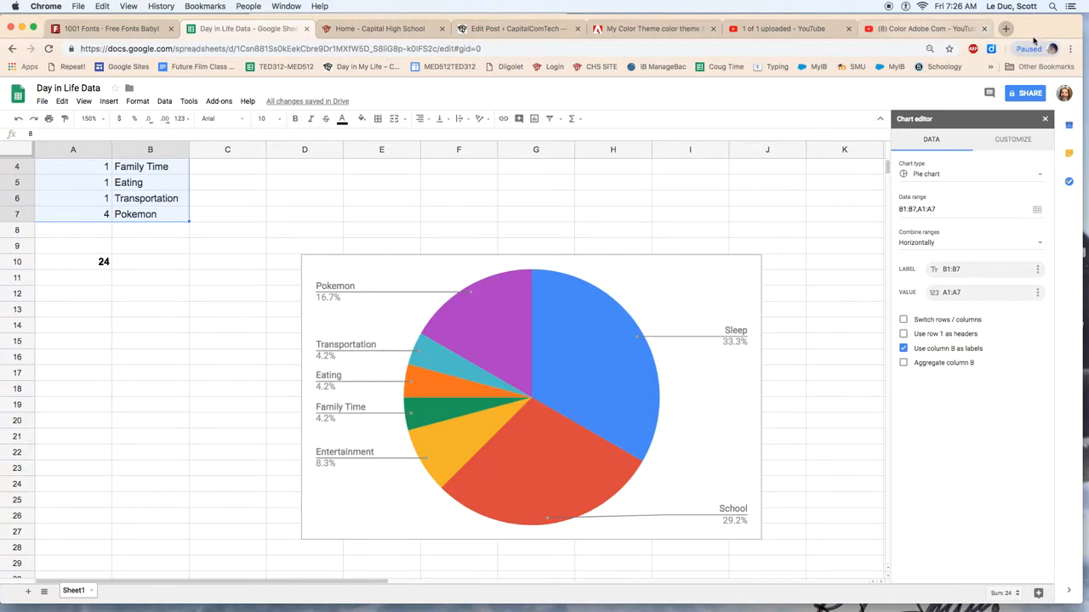
pyautogui.moveTo(746, 241)
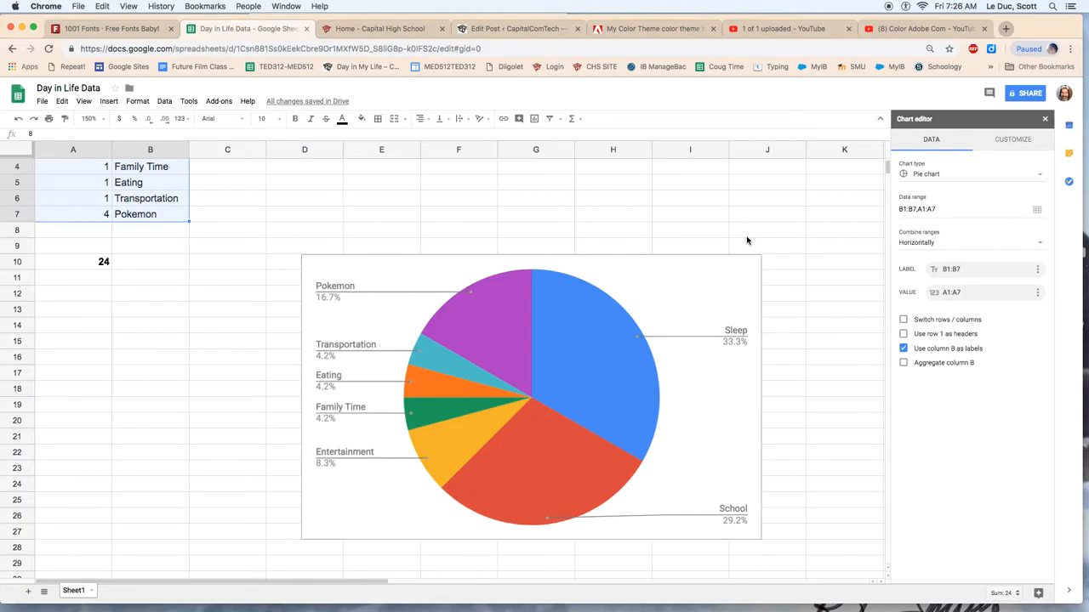
pyautogui.moveTo(1034, 167)
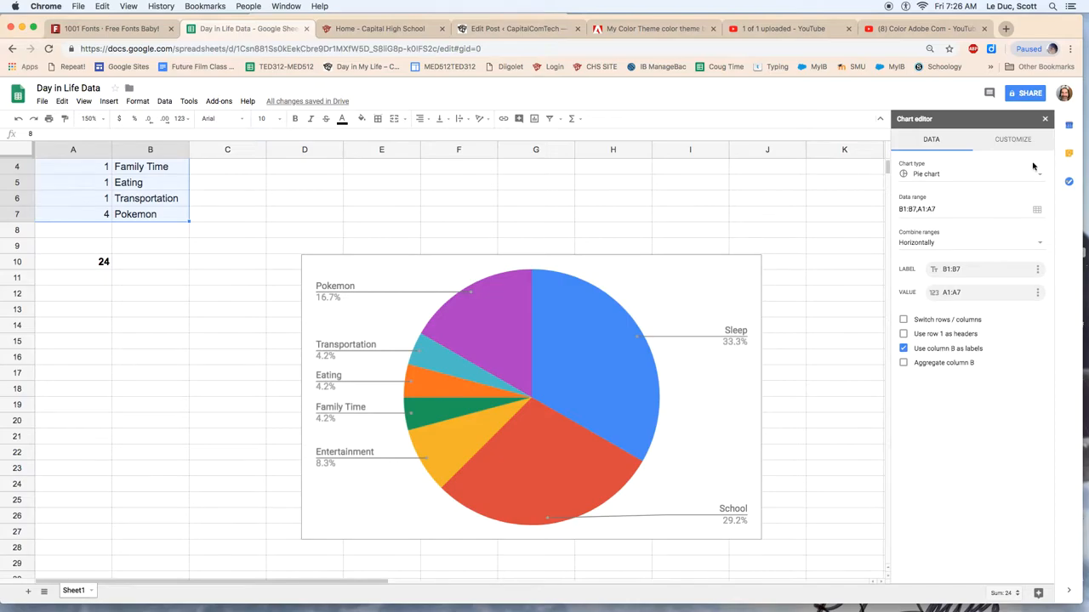
# Under Customize > Chart style, change the chart's label font to Wide.
pyautogui.click(970, 174)
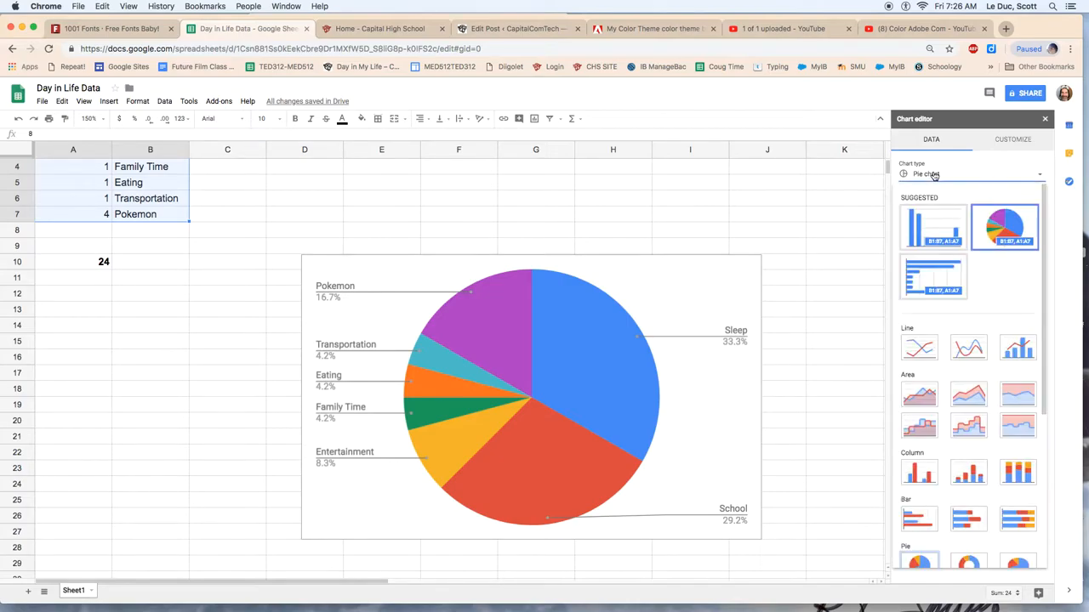
pyautogui.click(1012, 140)
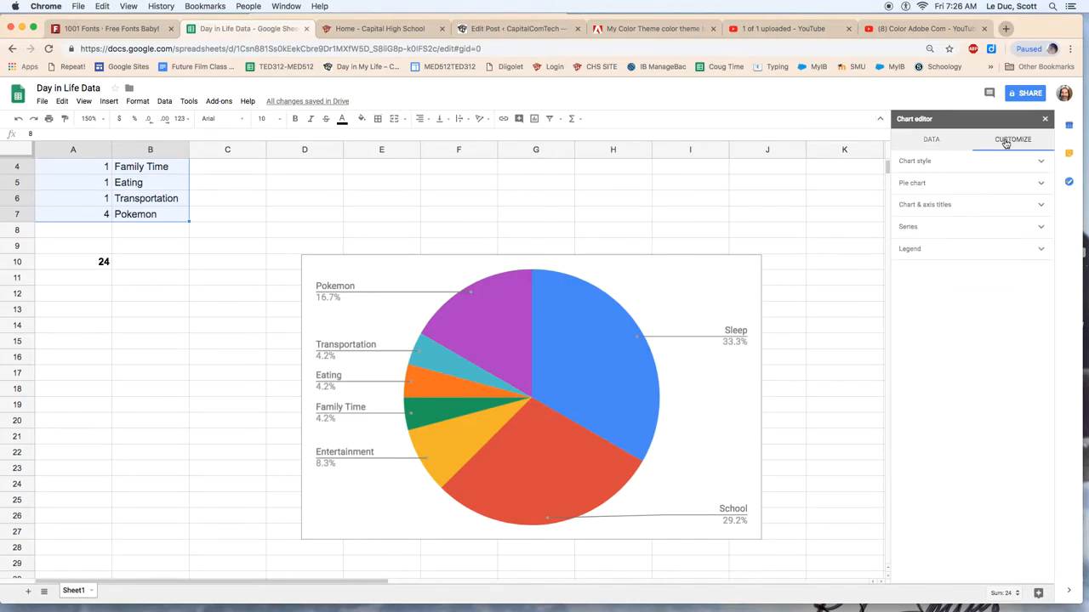
pyautogui.click(915, 160)
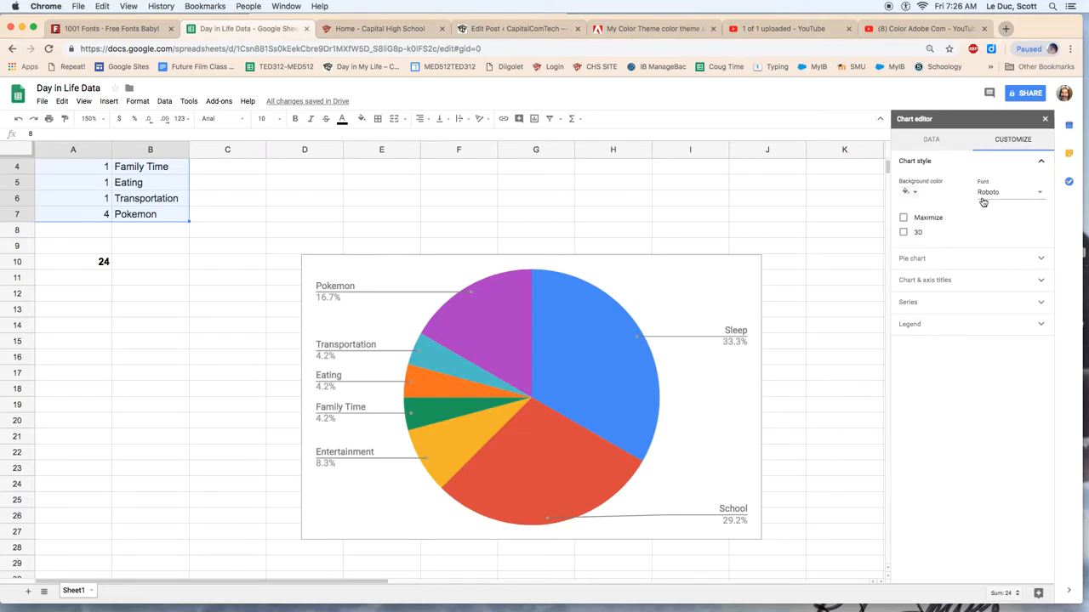
pyautogui.click(1007, 190)
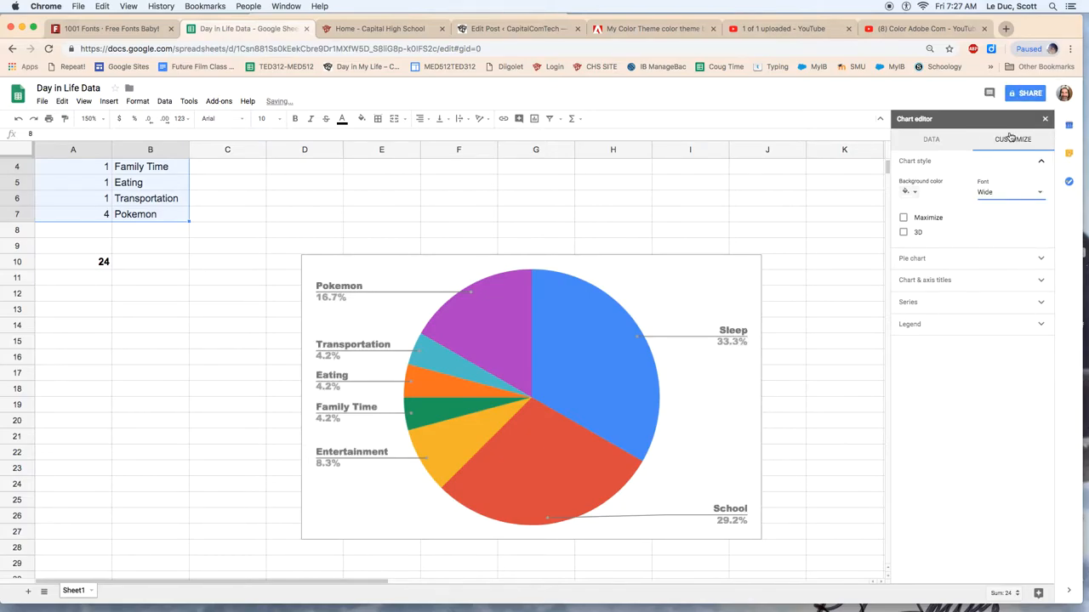
pyautogui.click(1010, 190)
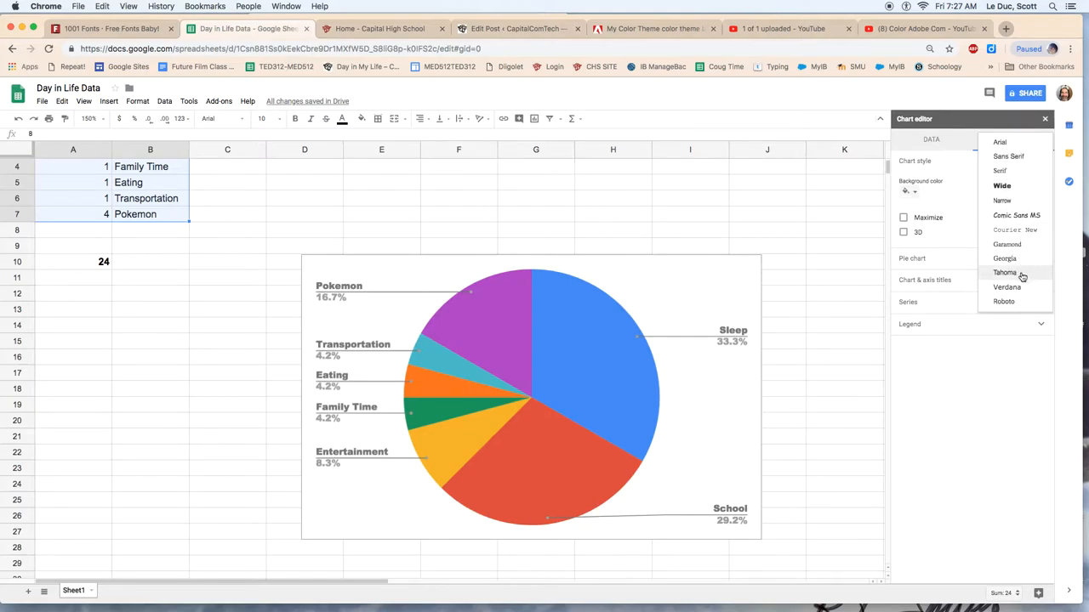
pyautogui.moveTo(1007, 285)
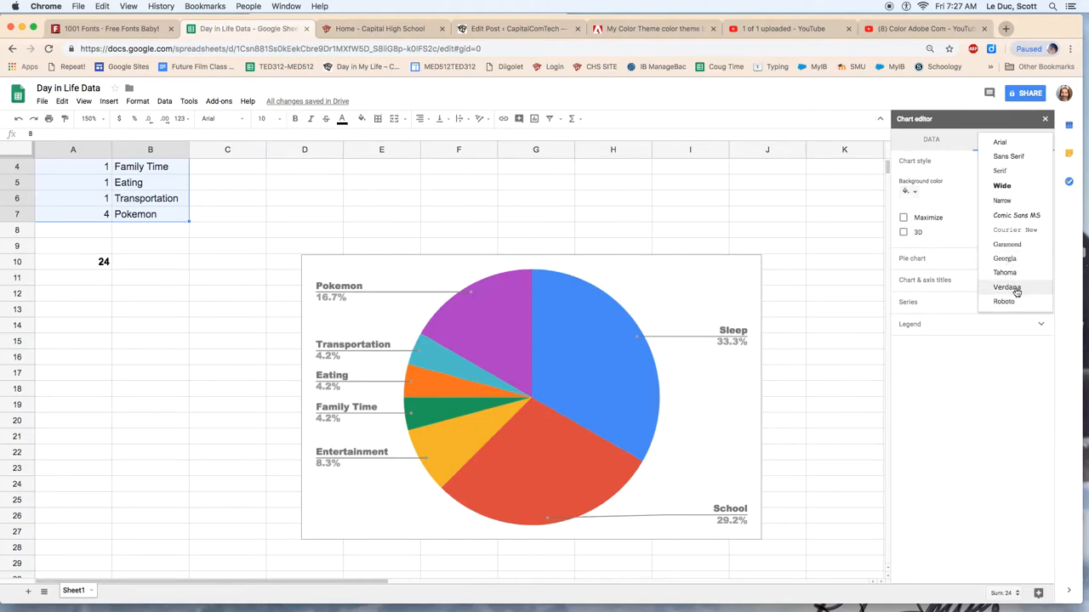
pyautogui.moveTo(1007, 258)
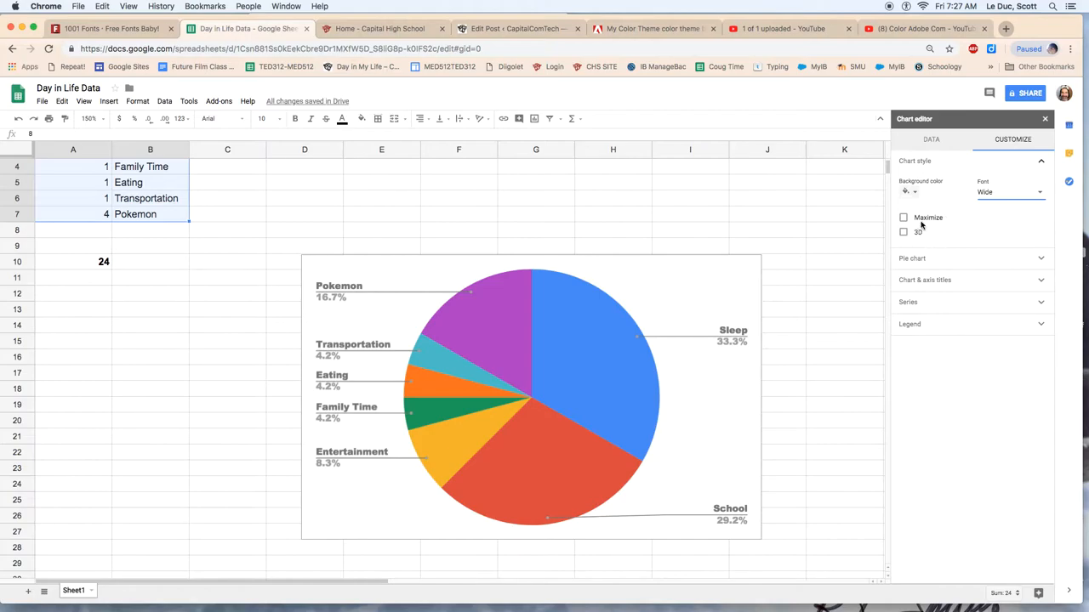
pyautogui.click(903, 231)
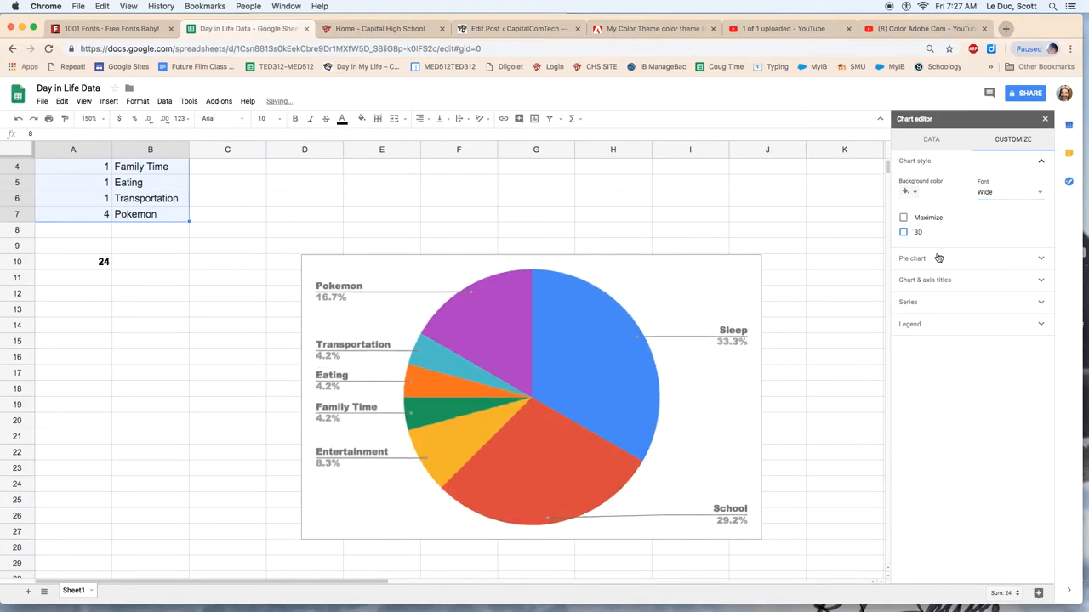
pyautogui.click(911, 259)
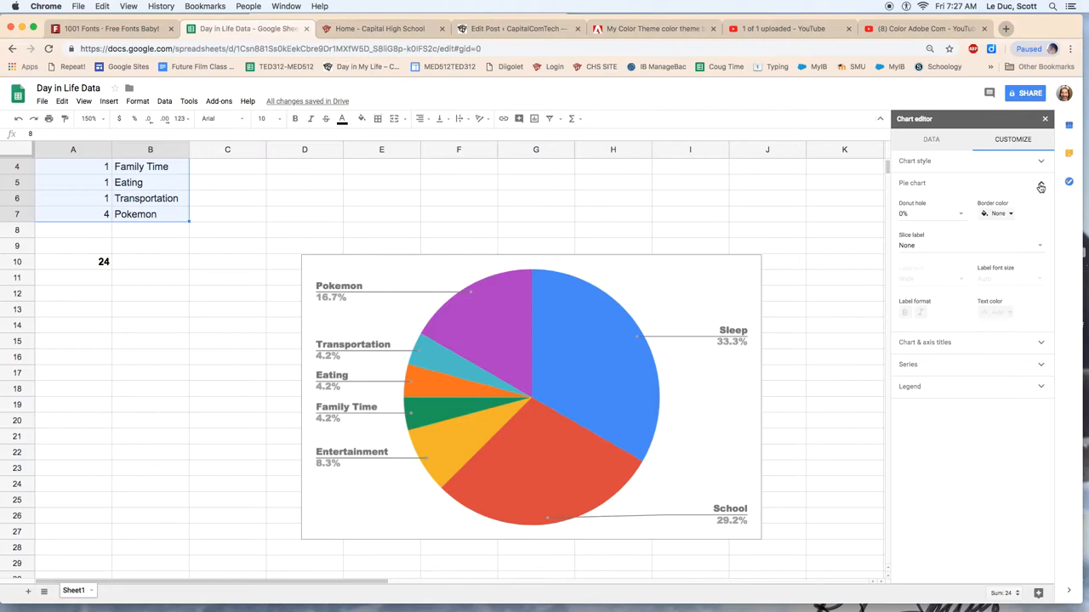
# Expand Series and bring up the colour dropdown for the Sleep slice.
pyautogui.click(925, 204)
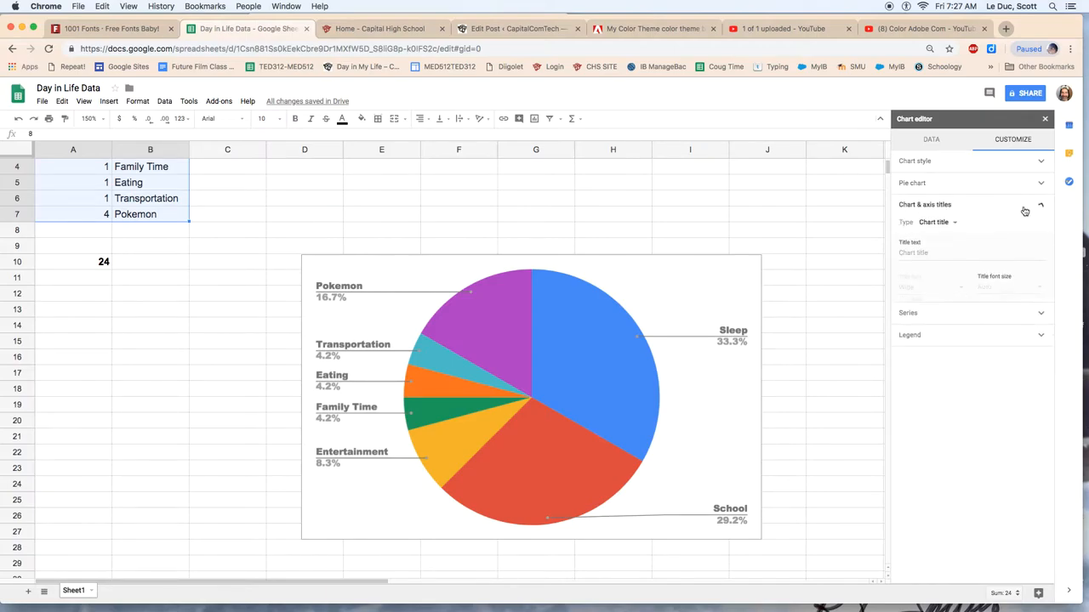
pyautogui.click(926, 204)
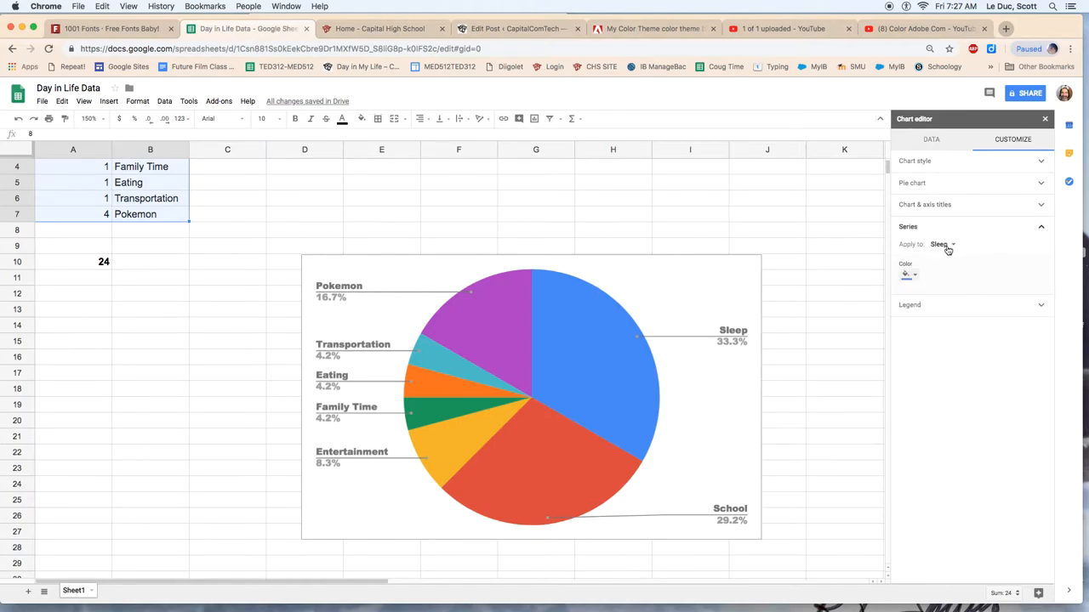
pyautogui.click(942, 245)
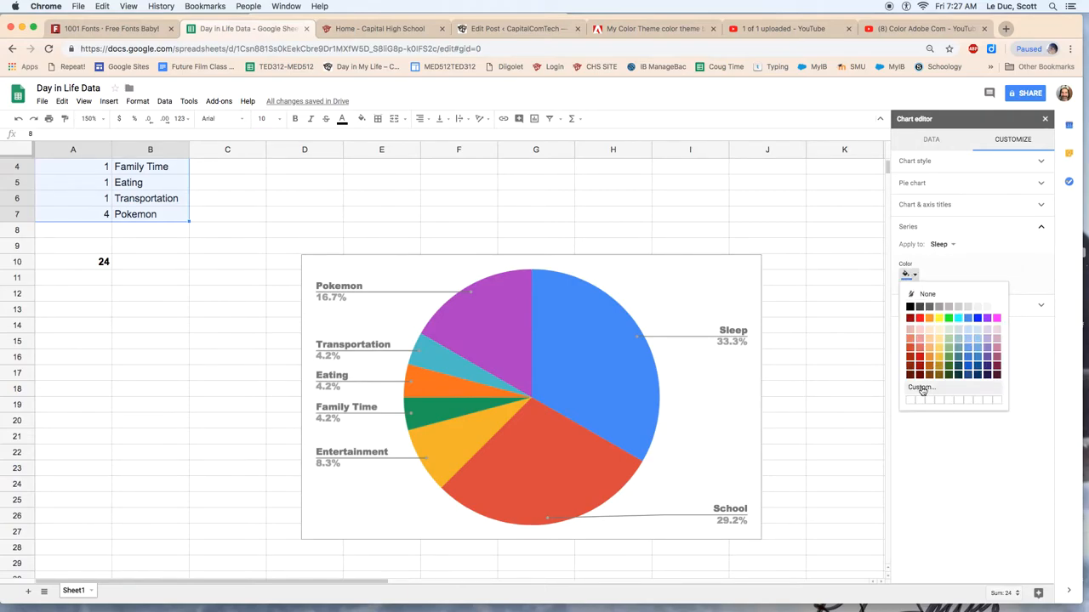
pyautogui.click(921, 388)
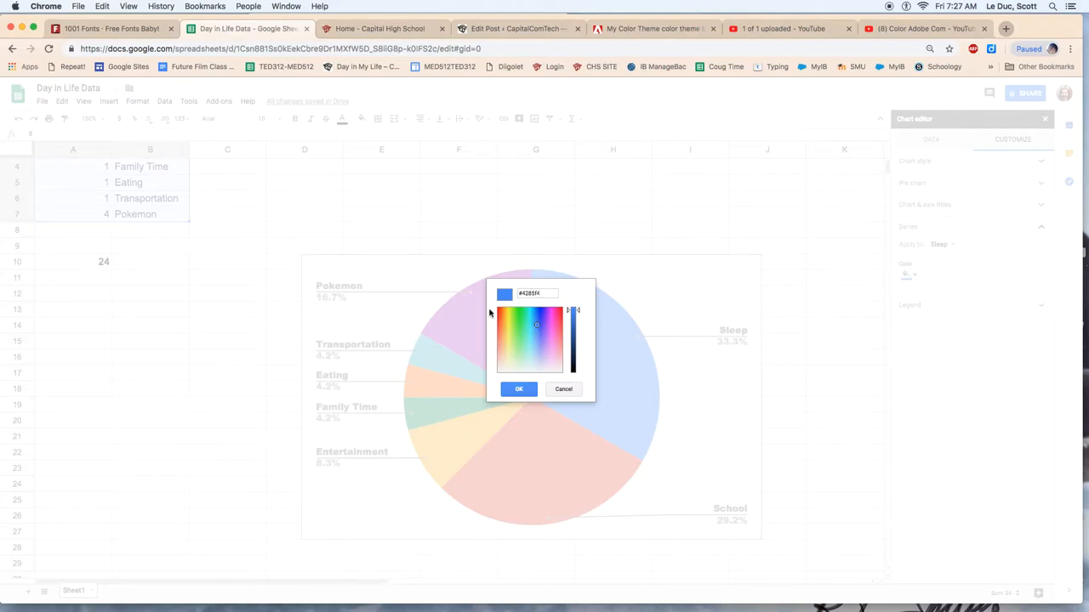
pyautogui.click(517, 388)
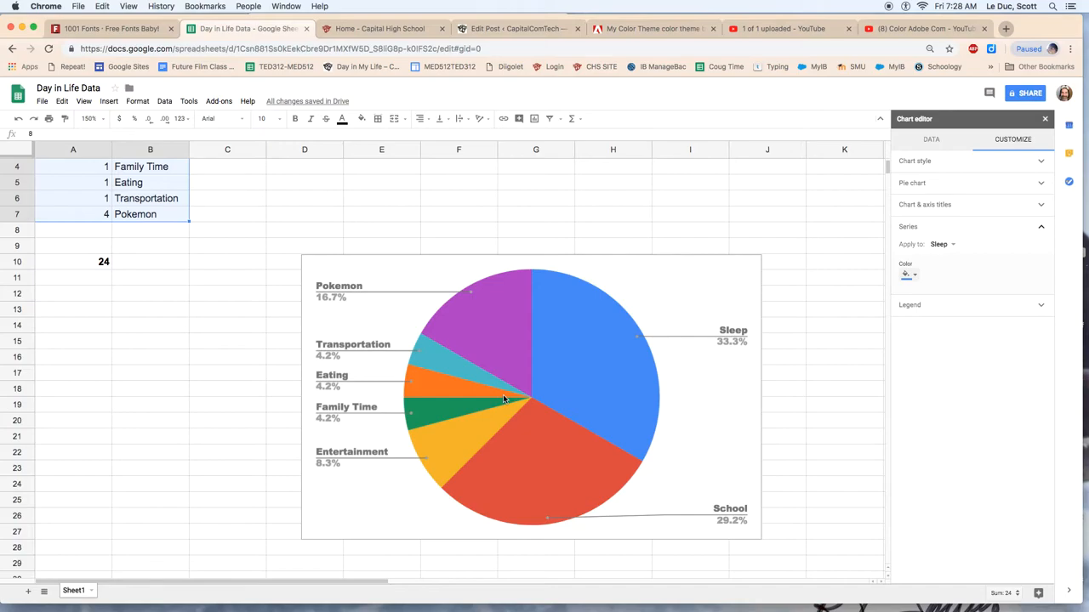
pyautogui.moveTo(496, 342)
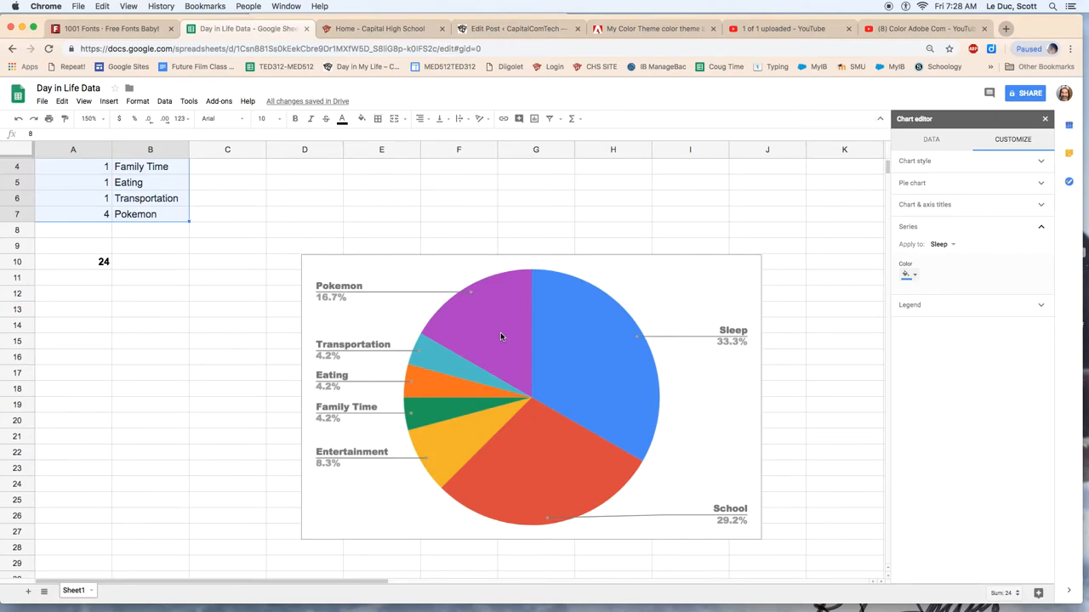
pyautogui.moveTo(575, 381)
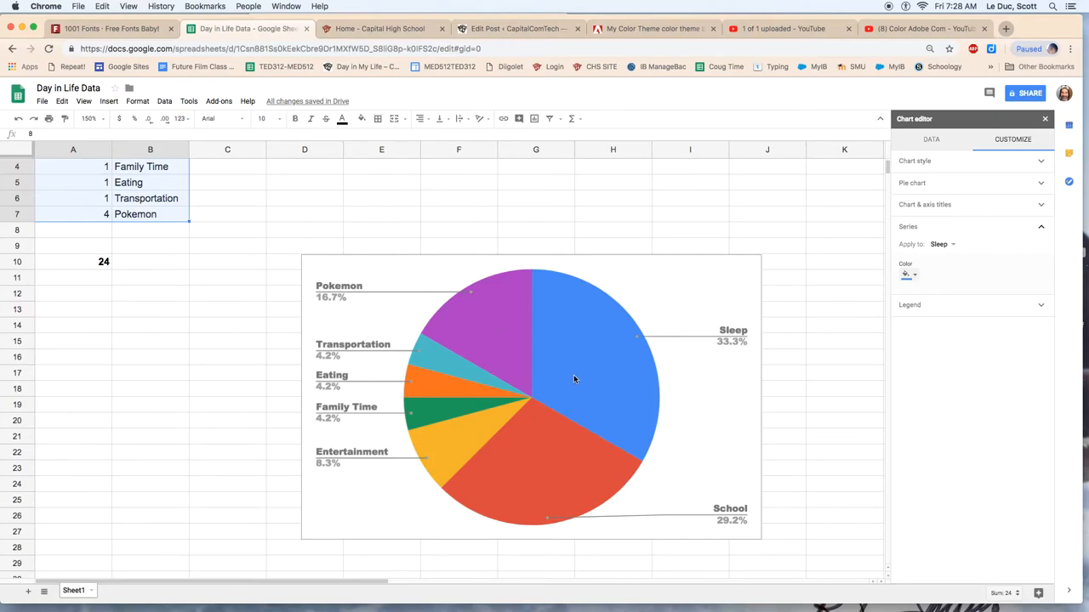
pyautogui.moveTo(449, 368)
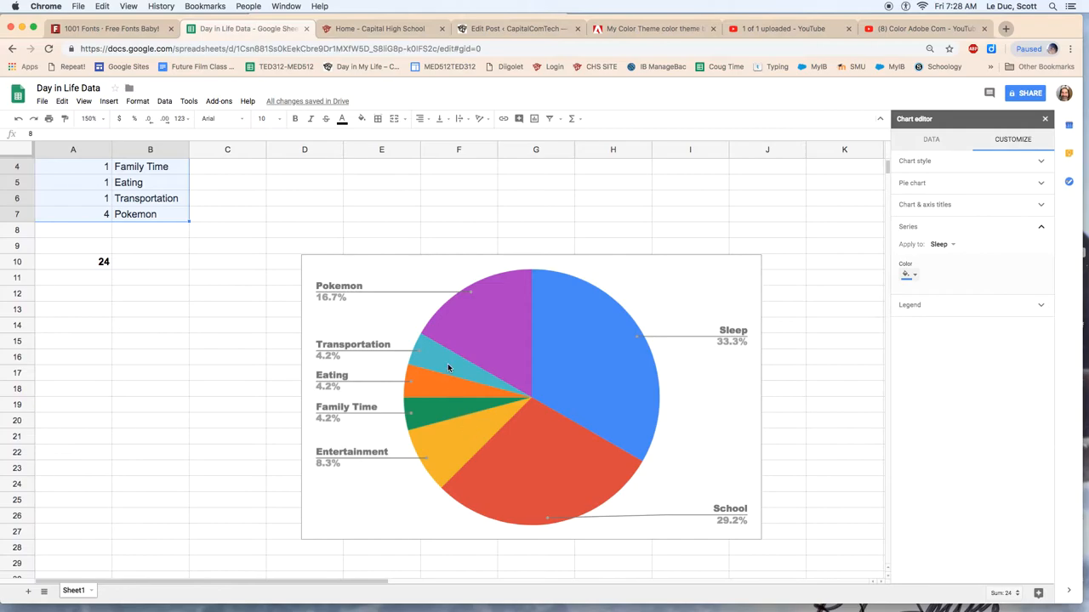
pyautogui.moveTo(428, 410)
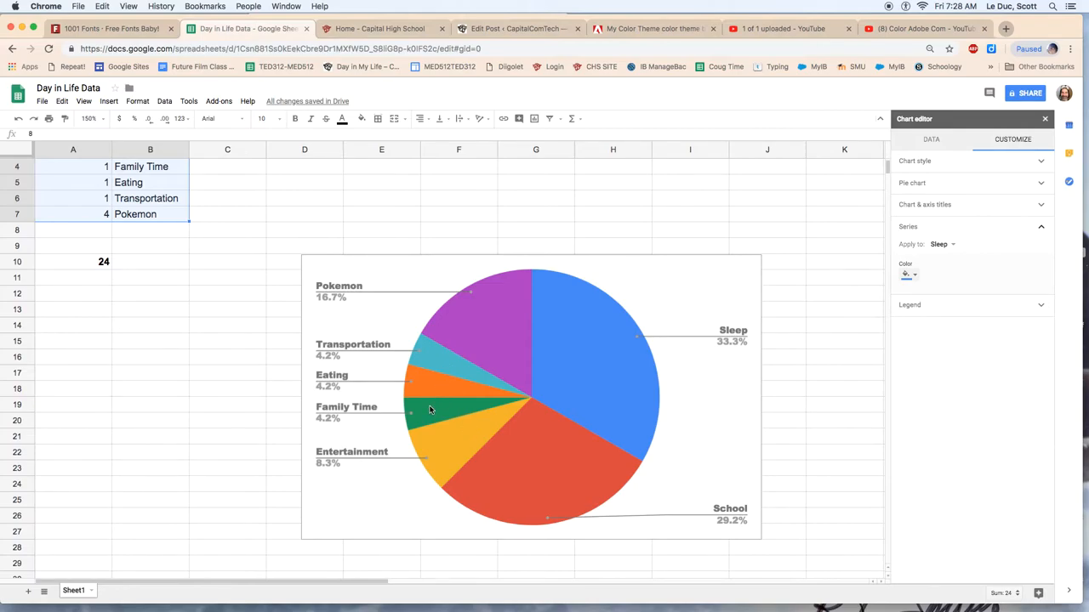
pyautogui.moveTo(534, 483)
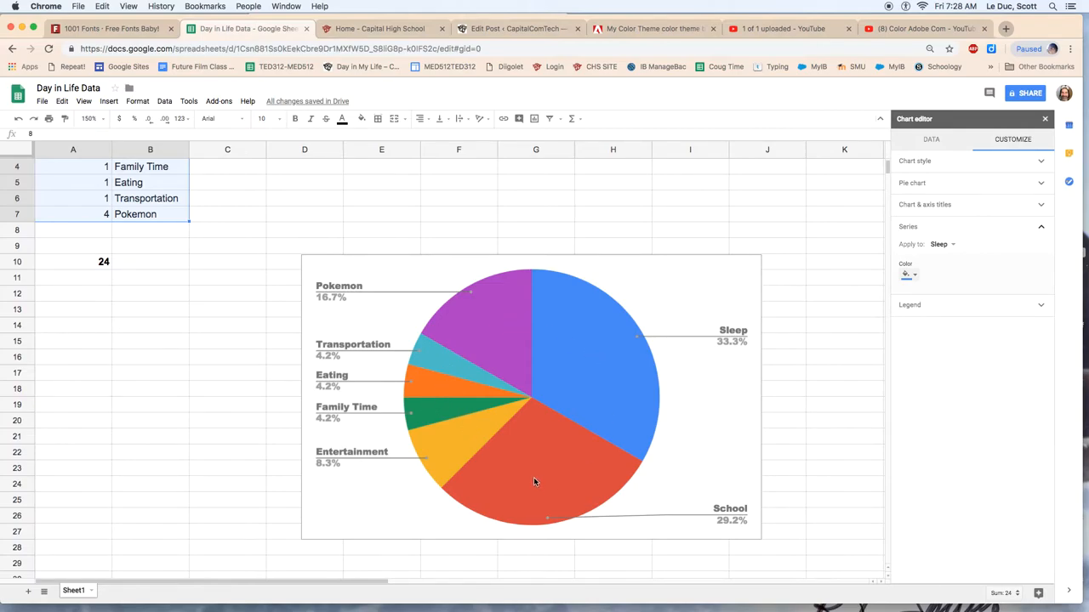
pyautogui.moveTo(428, 367)
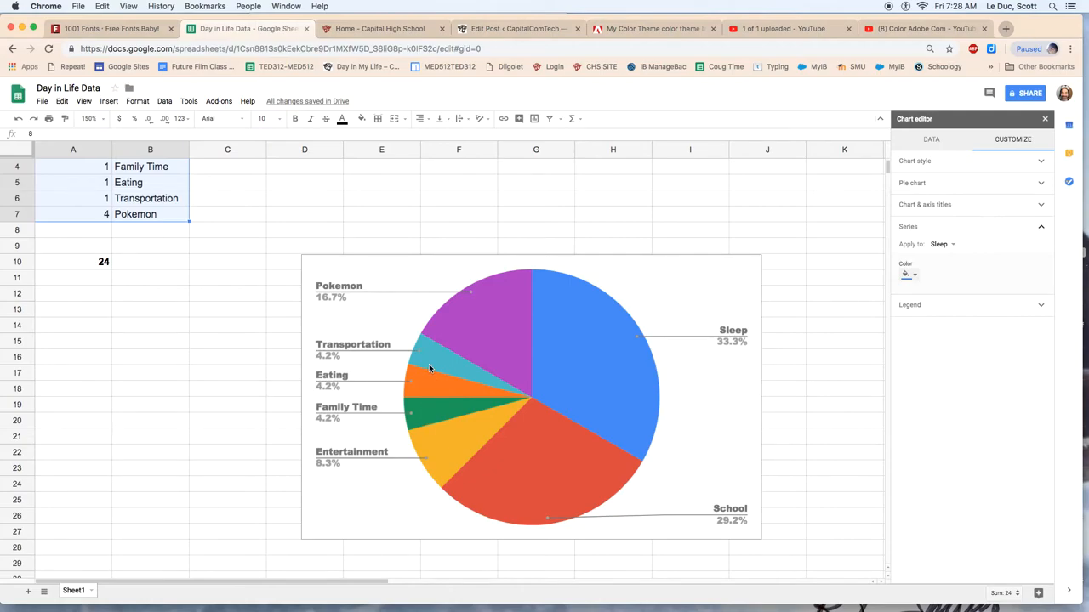
pyautogui.moveTo(418, 413)
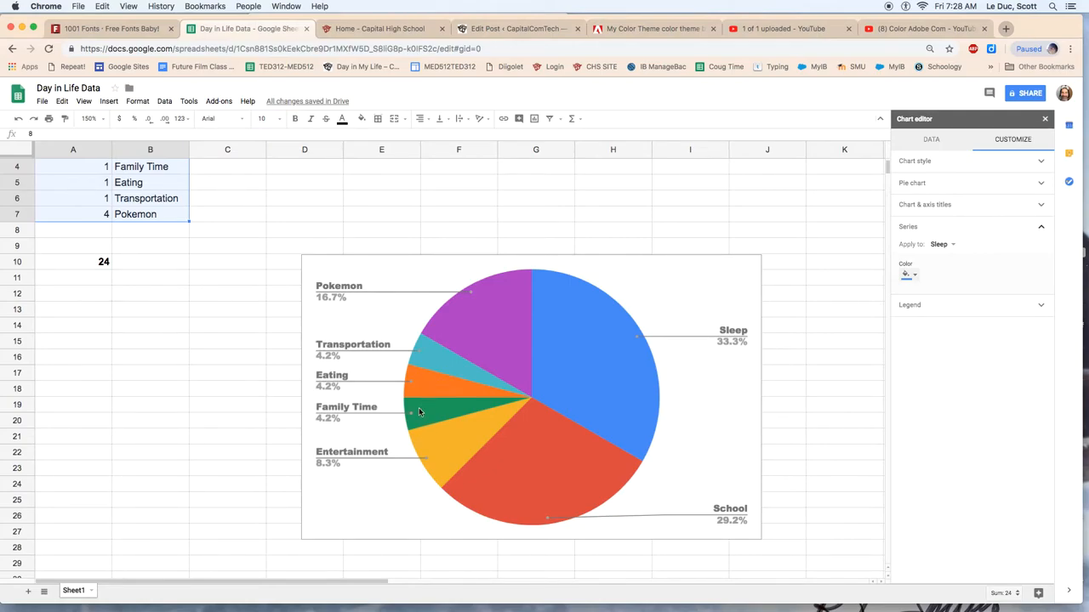
pyautogui.moveTo(425, 405)
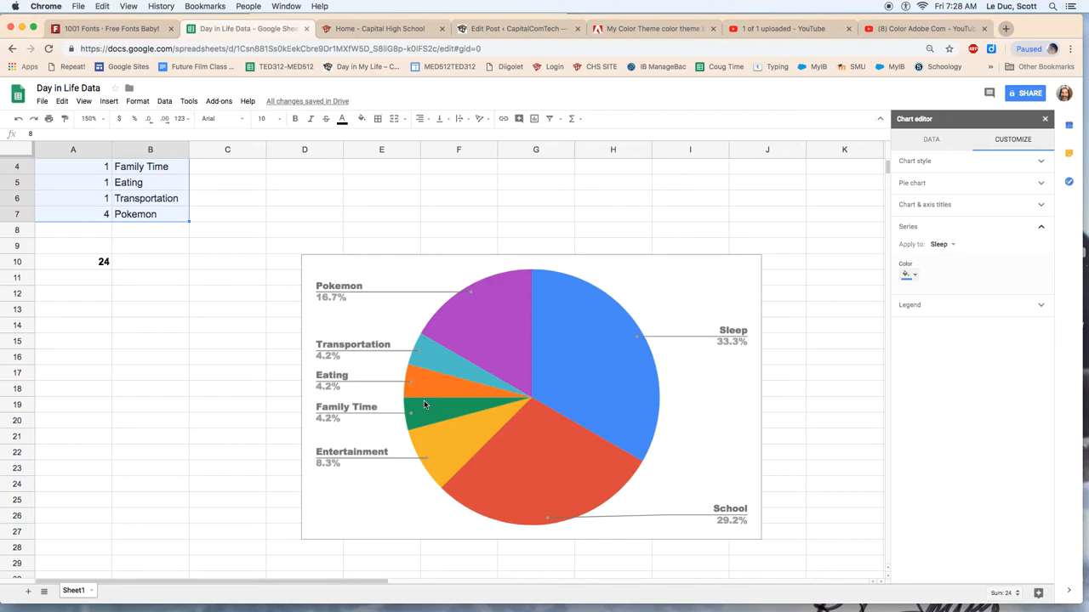
pyautogui.moveTo(542, 475)
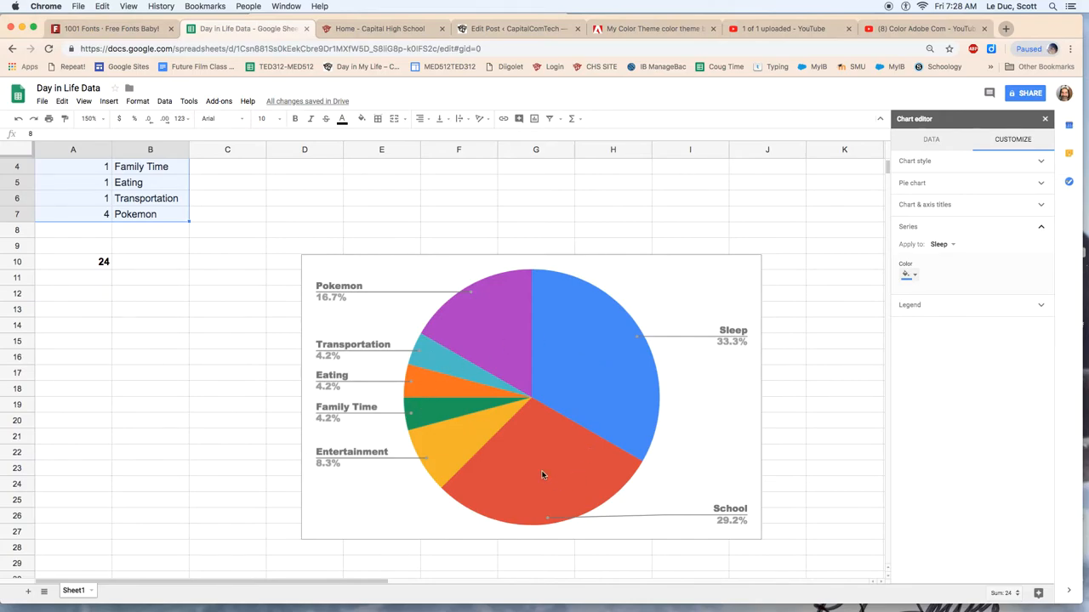
pyautogui.moveTo(453, 388)
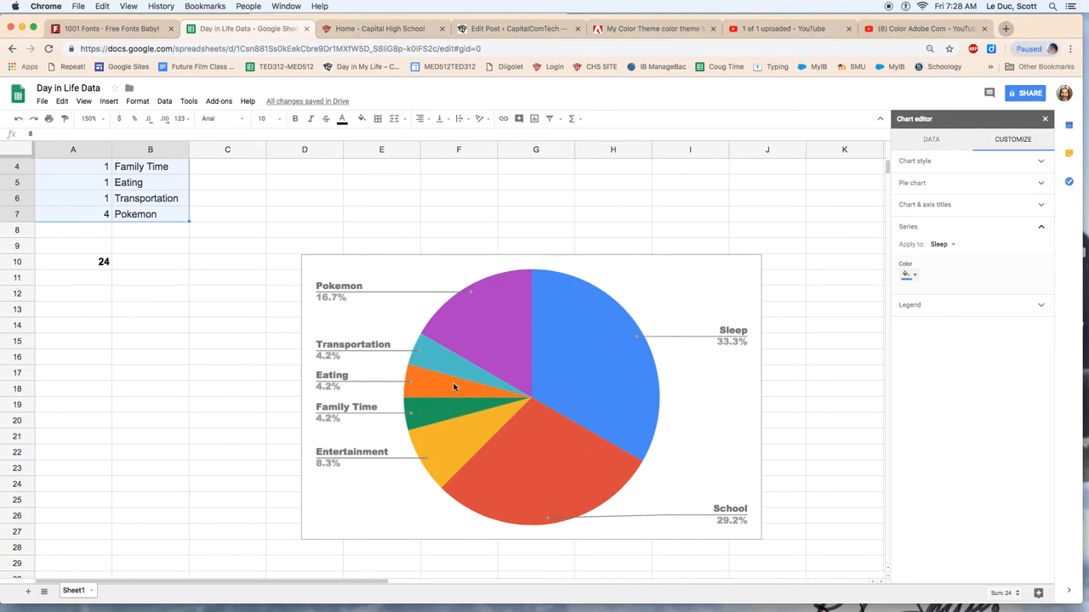
pyautogui.moveTo(429, 376)
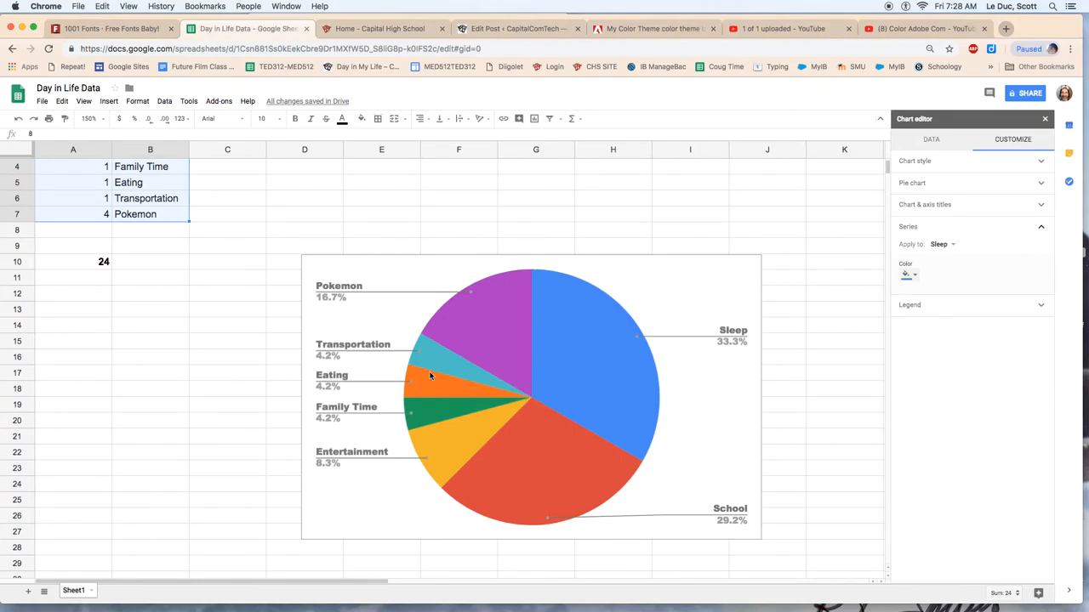
pyautogui.moveTo(415, 385)
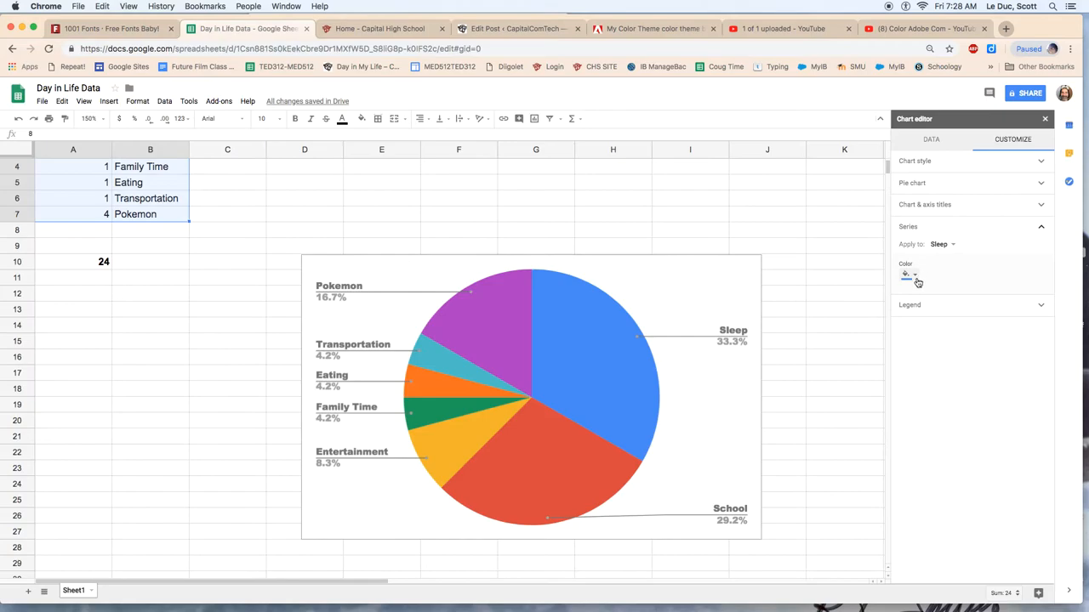
# Set the Legend text colour to white.
pyautogui.click(908, 249)
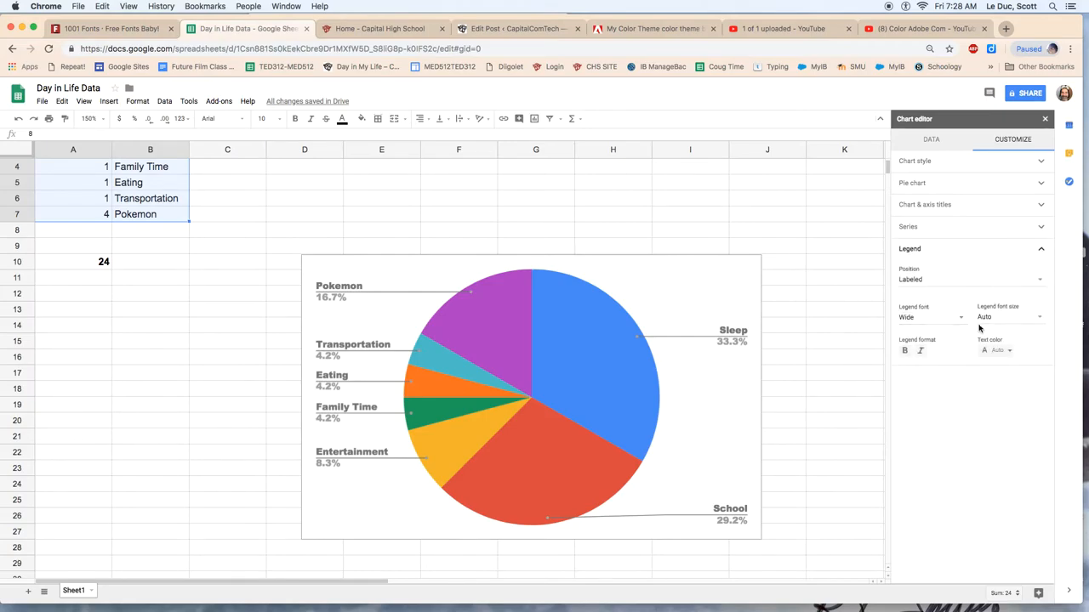
pyautogui.moveTo(915, 323)
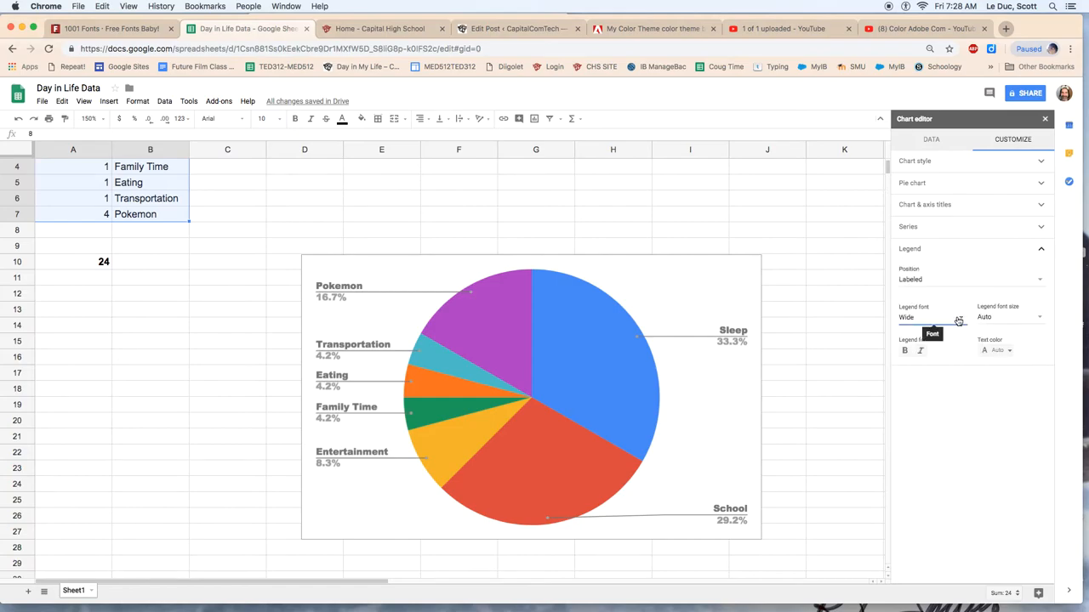
pyautogui.click(1008, 351)
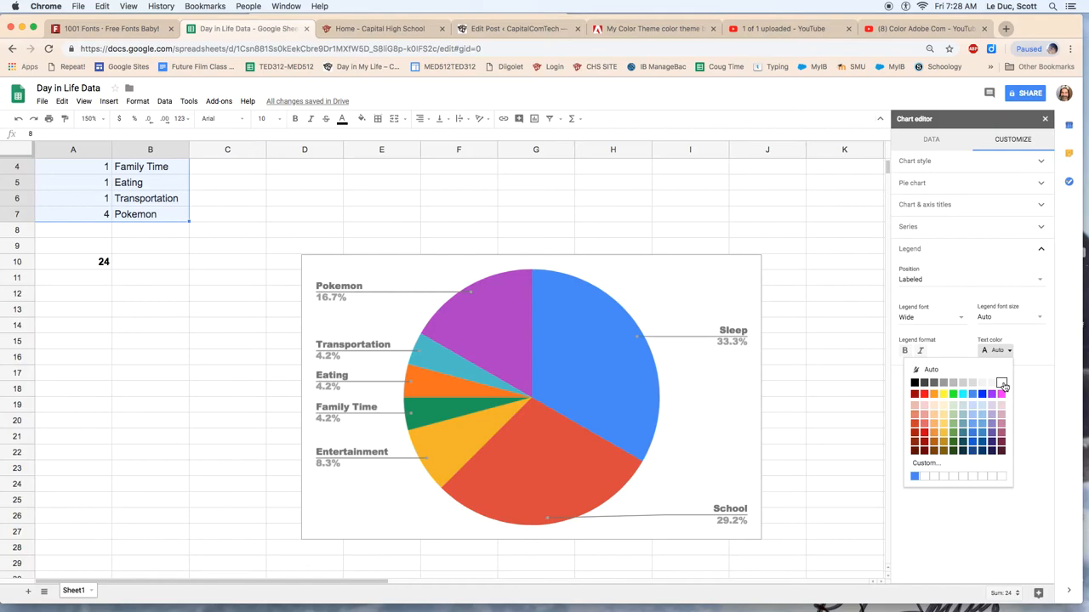
pyautogui.click(1002, 383)
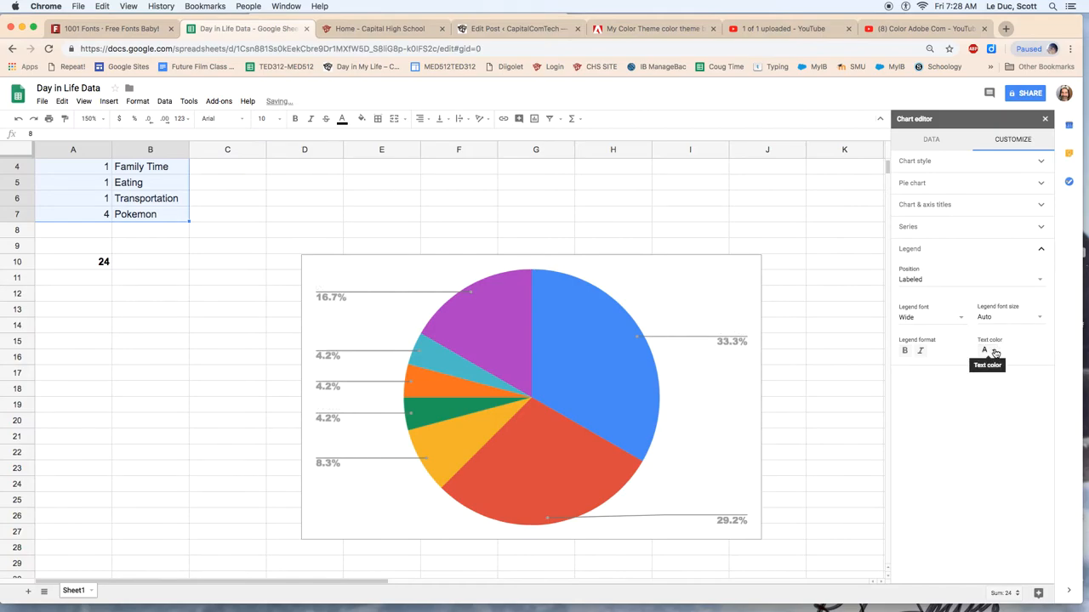
pyautogui.moveTo(932, 317)
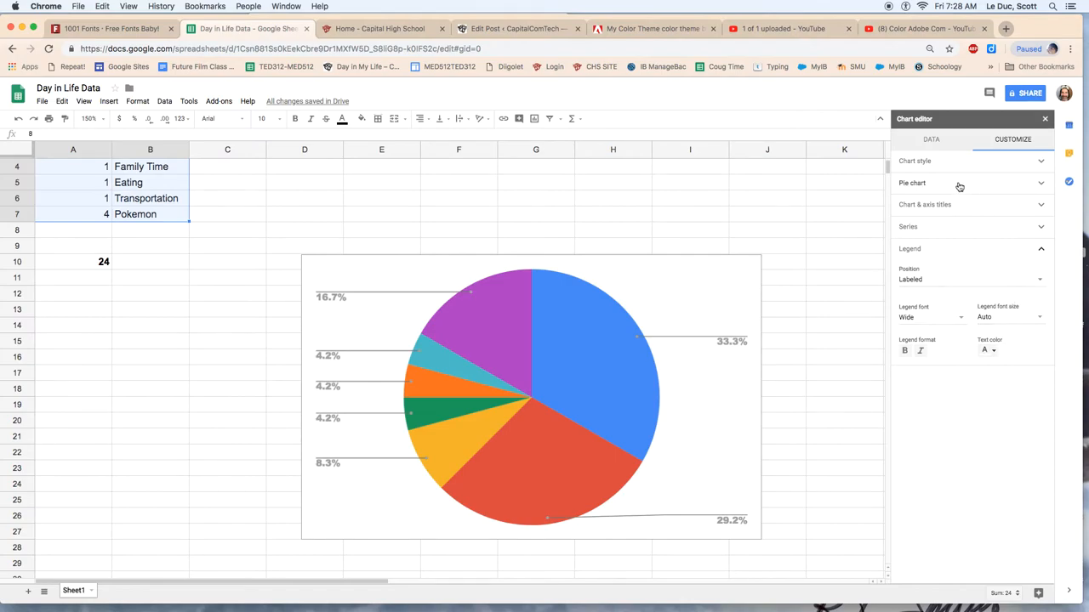
# Set the Chart style background colour to black so the white labels show.
pyautogui.click(912, 183)
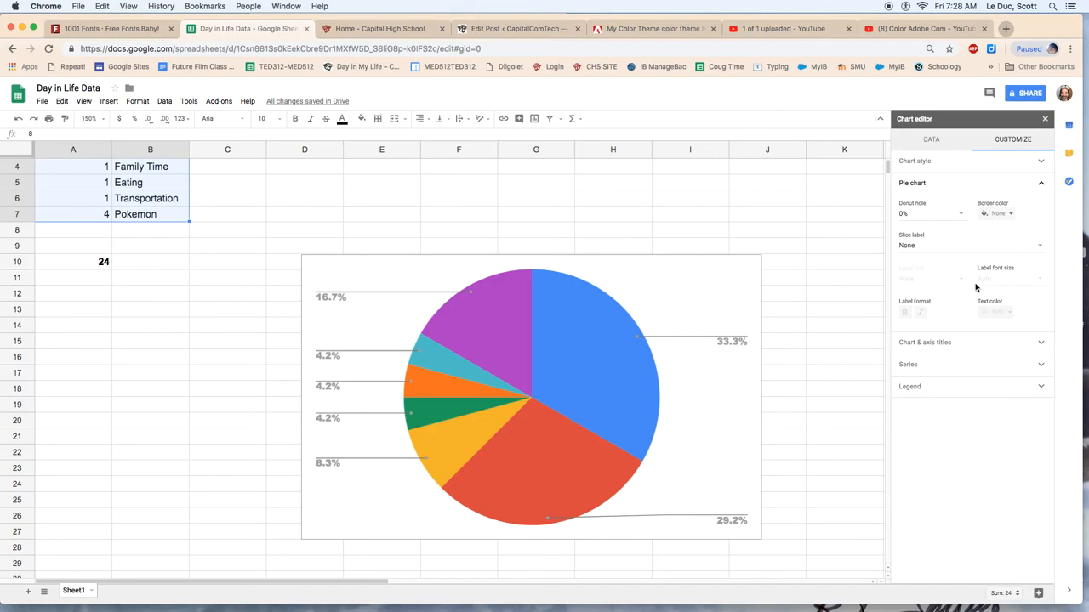
pyautogui.click(1041, 184)
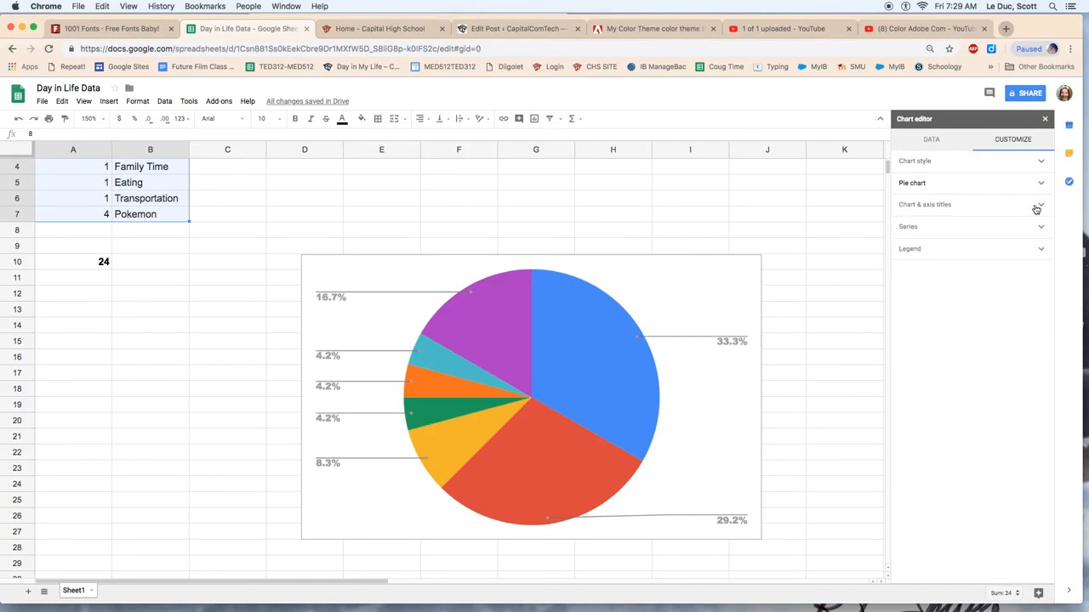
pyautogui.click(908, 248)
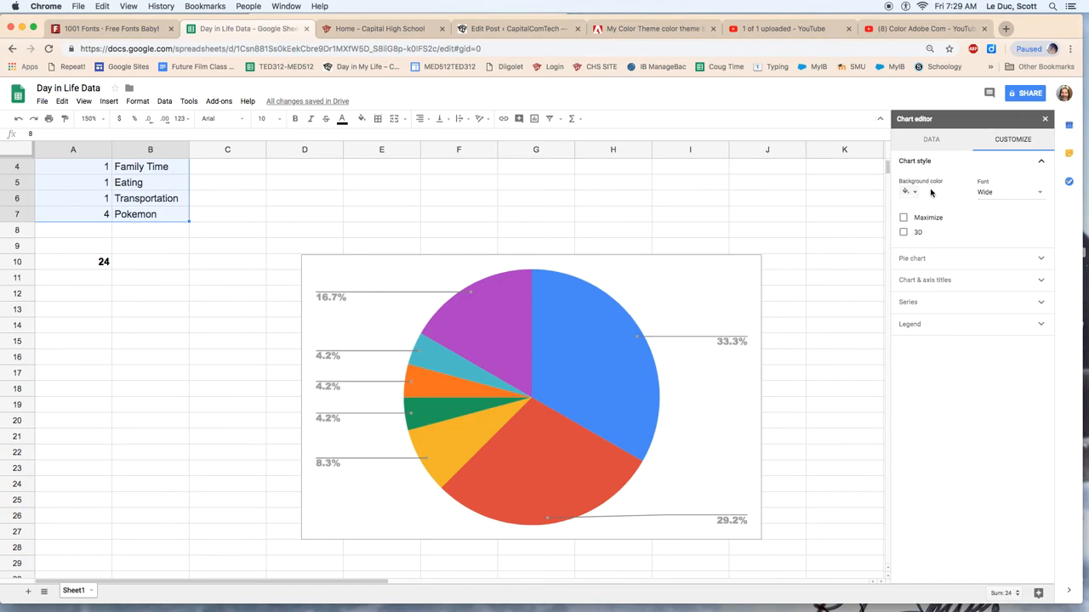
pyautogui.click(908, 191)
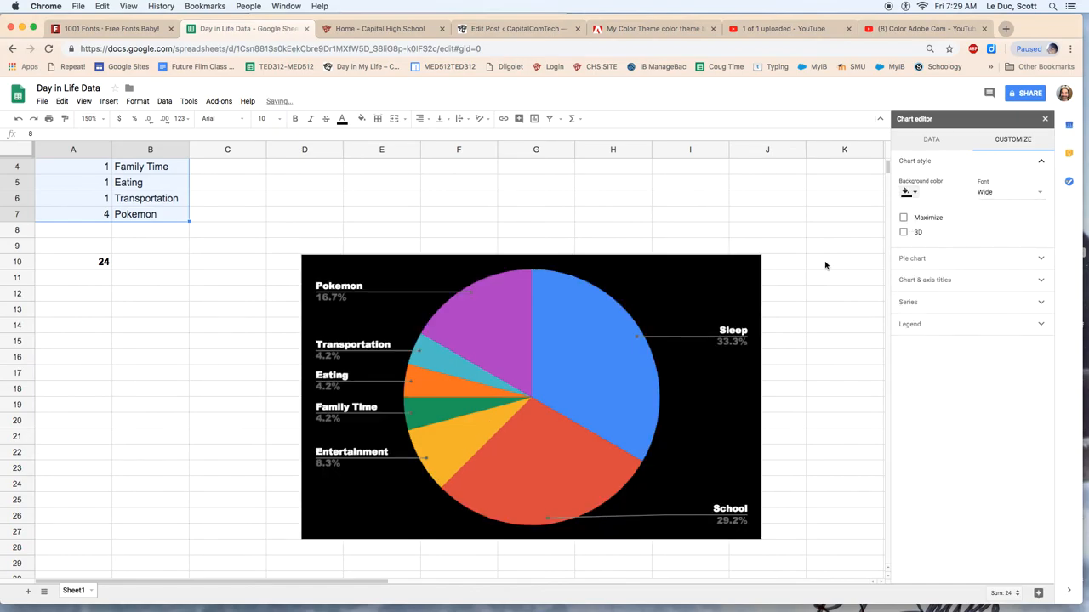
pyautogui.moveTo(801, 265)
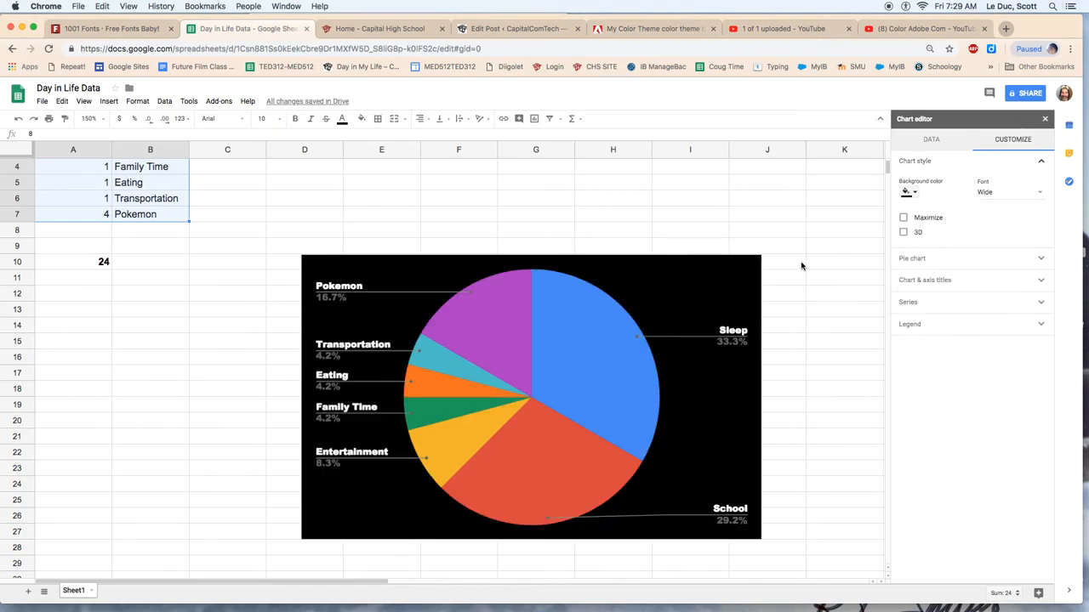
pyautogui.moveTo(694, 279)
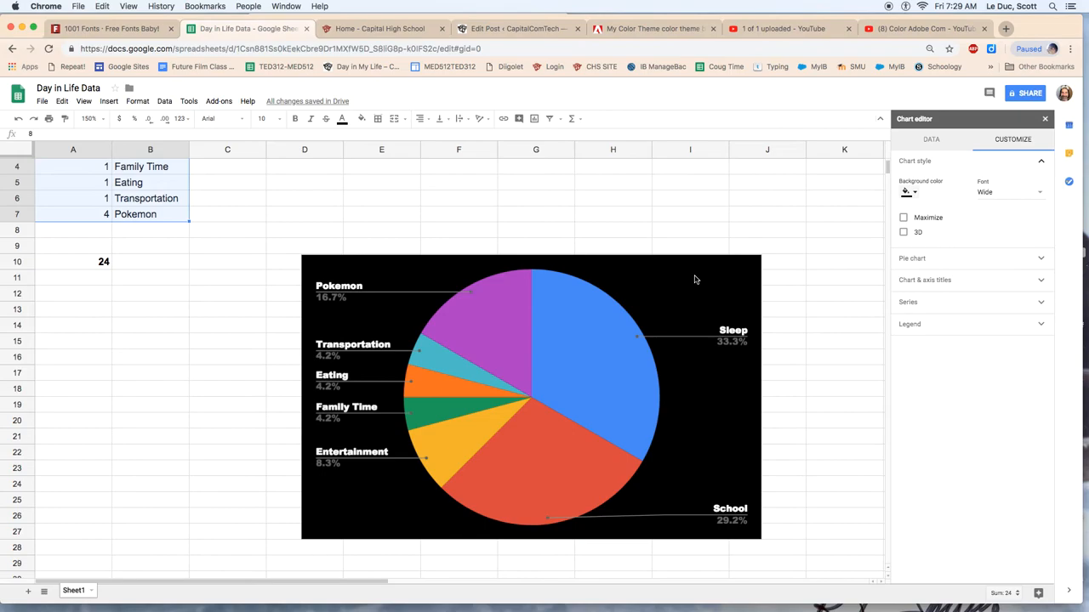
pyautogui.moveTo(653, 299)
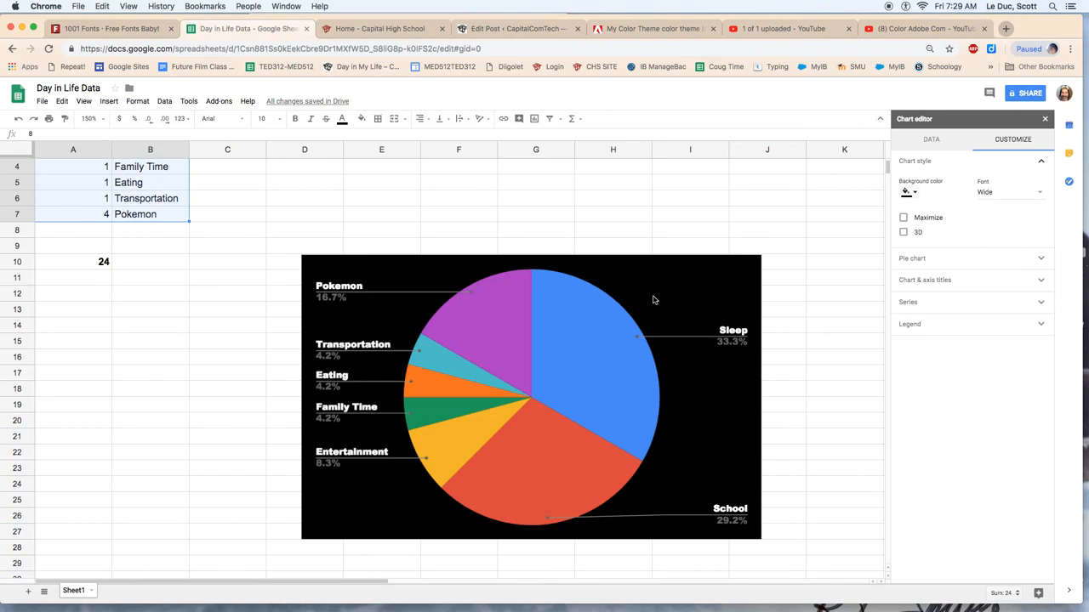
pyautogui.moveTo(714, 285)
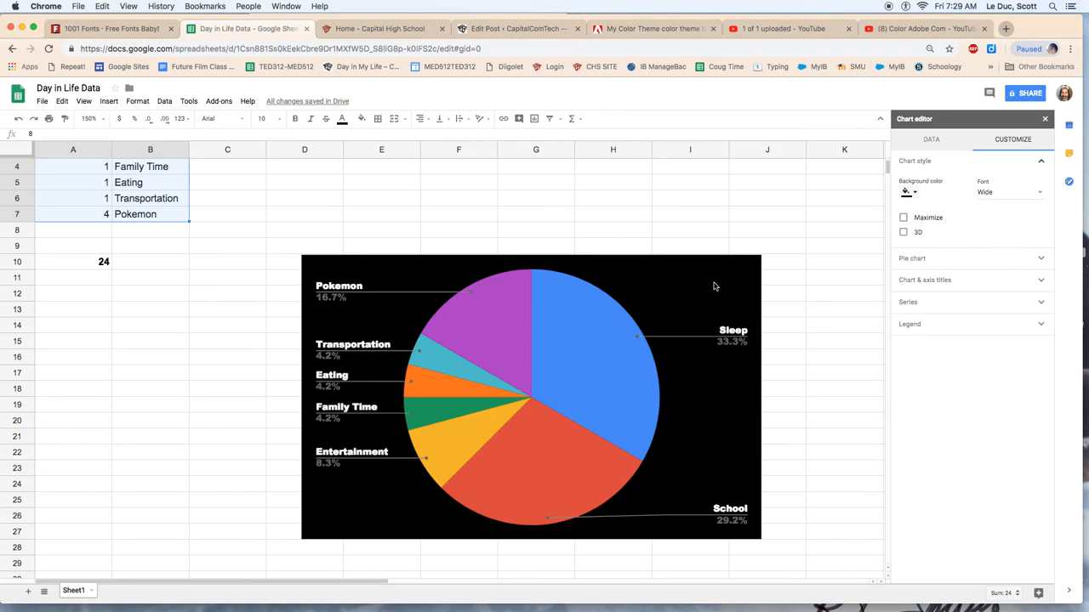
pyautogui.moveTo(339, 306)
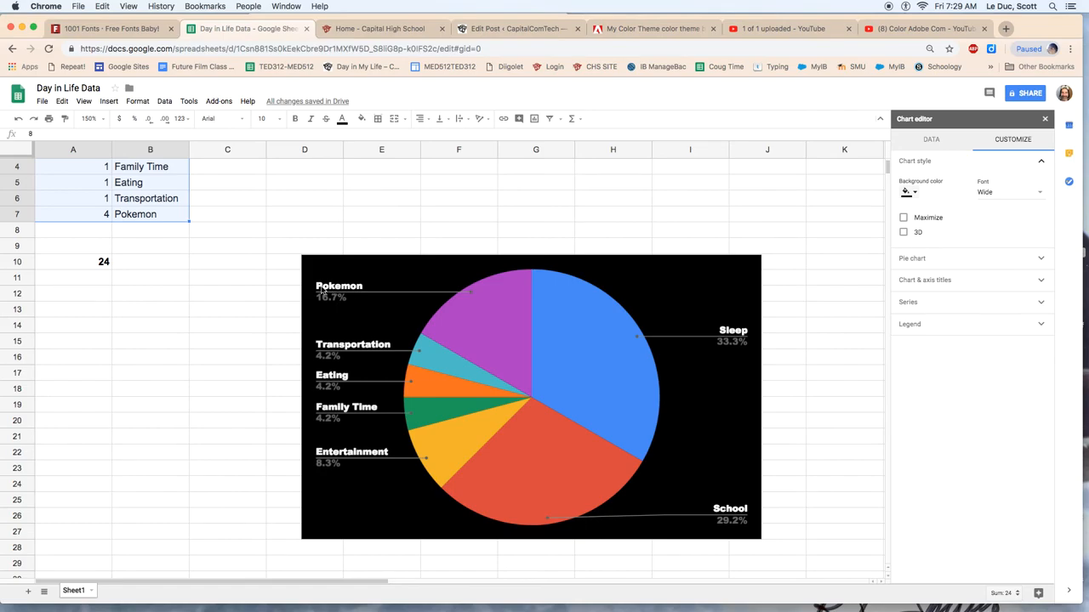
pyautogui.moveTo(367, 361)
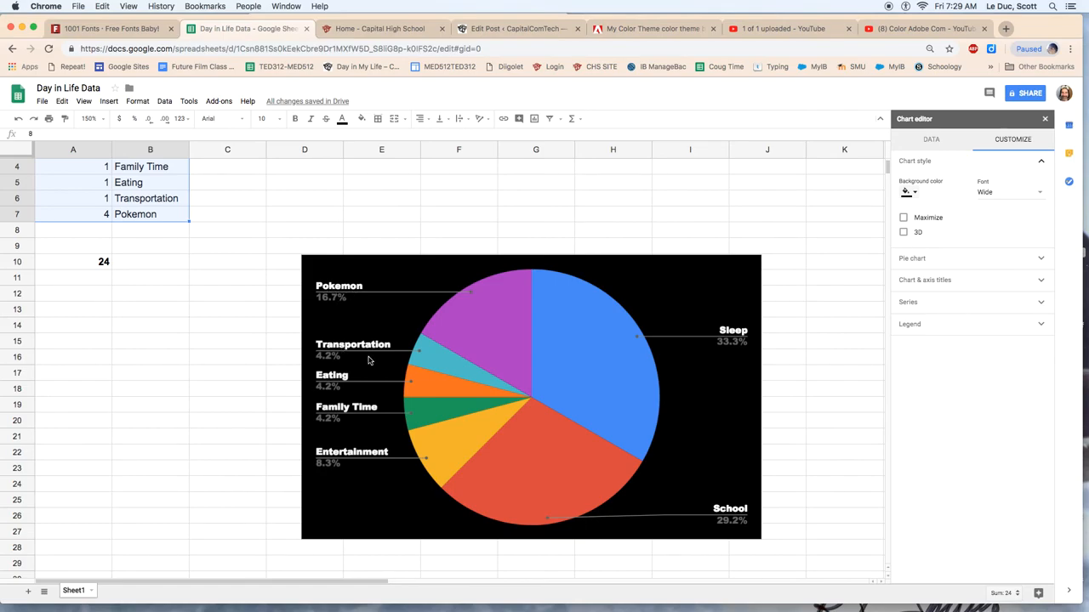
# Select the pie chart to reach its three-dot action menu.
pyautogui.click(531, 394)
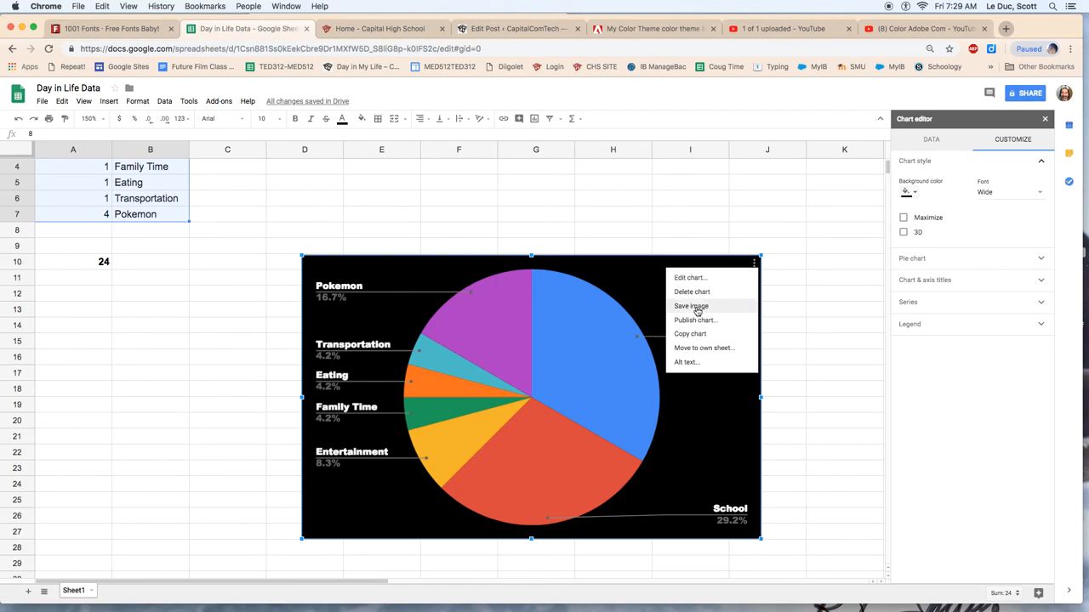
# Save the chart as a PNG image named chart.png.
pyautogui.click(691, 306)
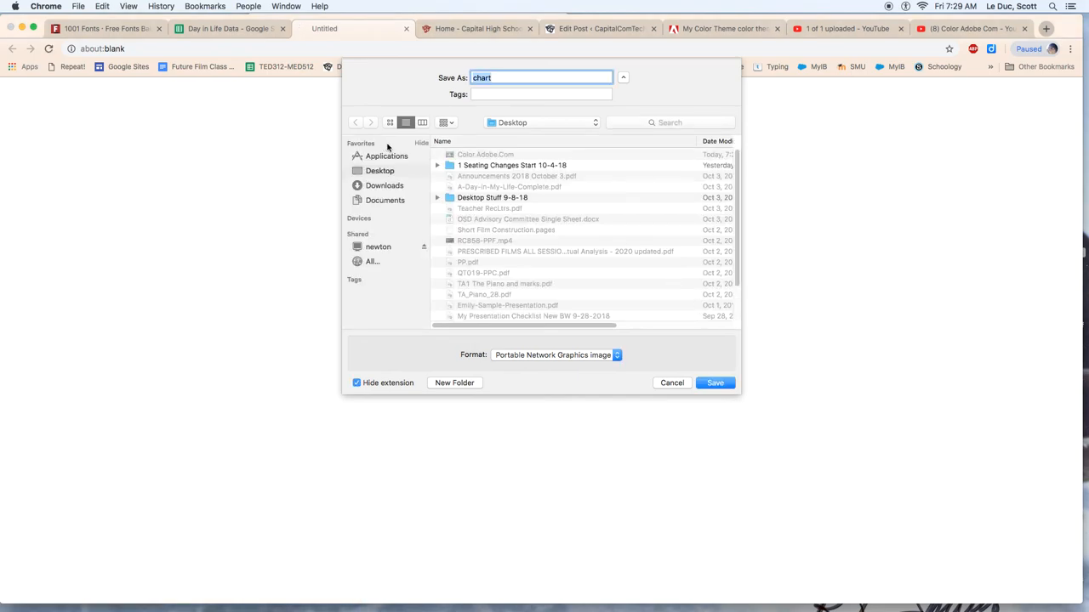
pyautogui.click(715, 382)
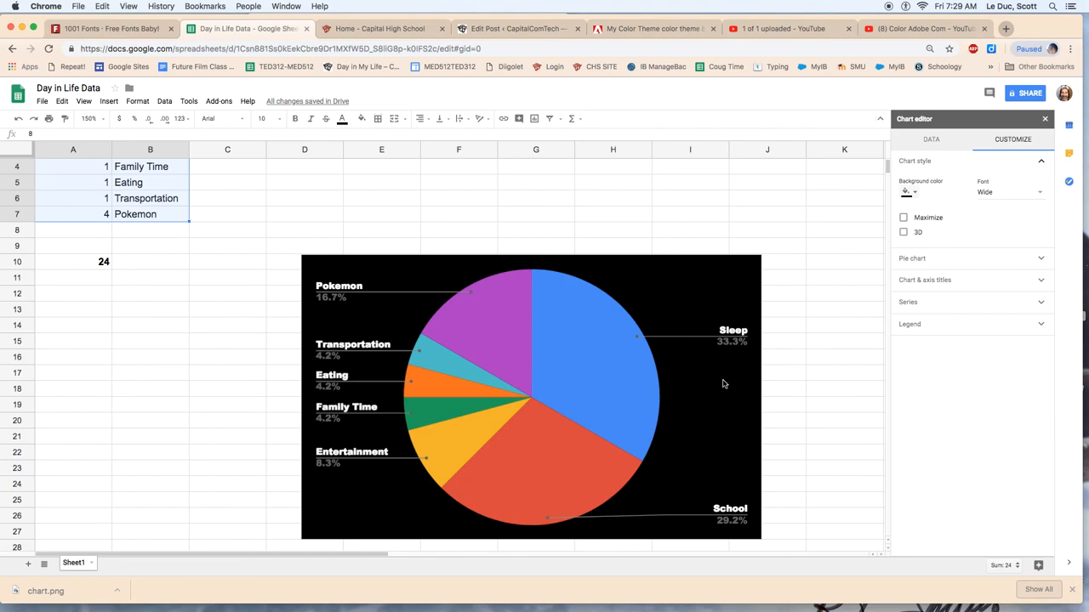
pyautogui.moveTo(775, 320)
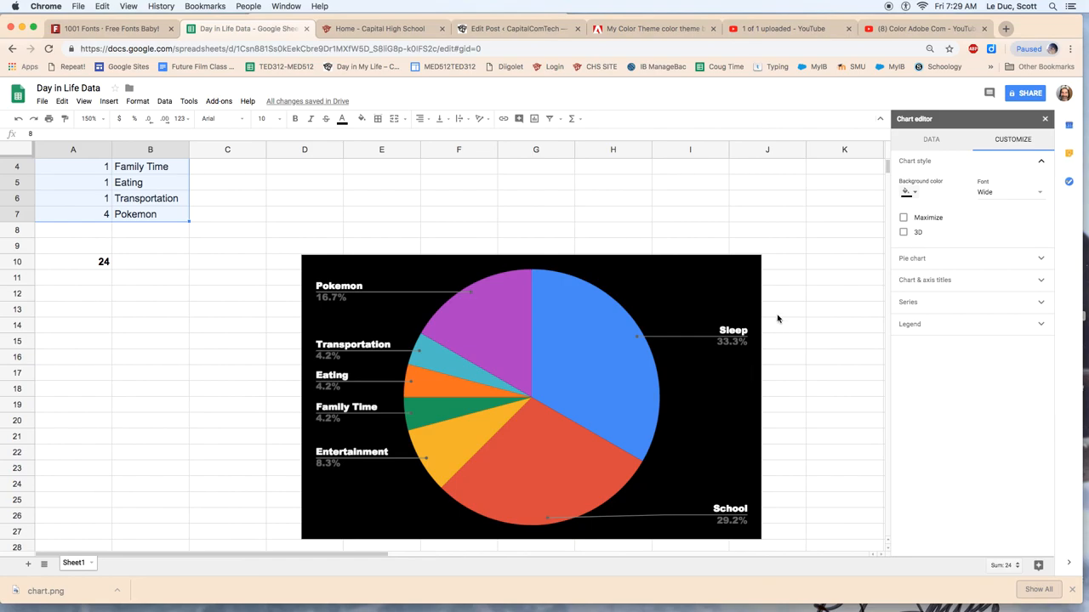